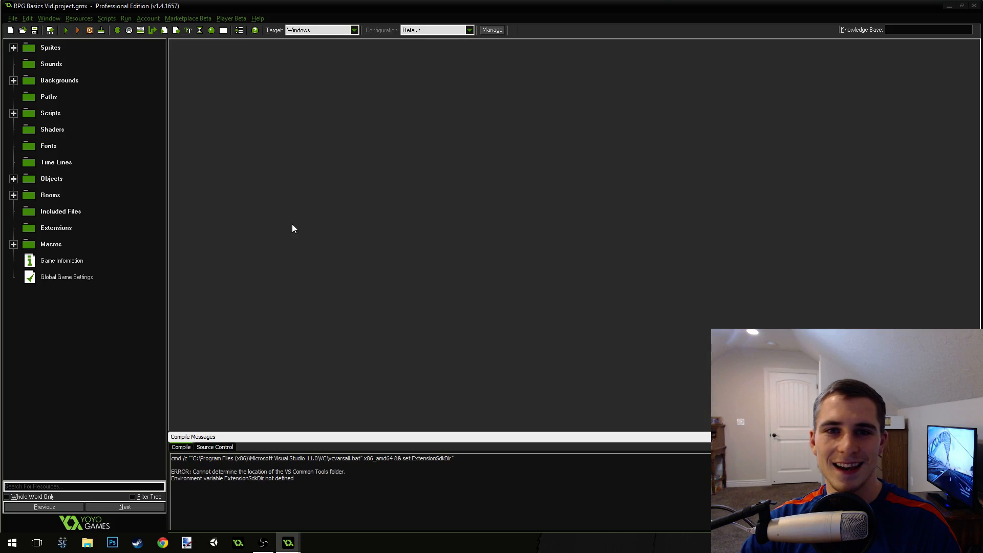
mouse_move(168, 288)
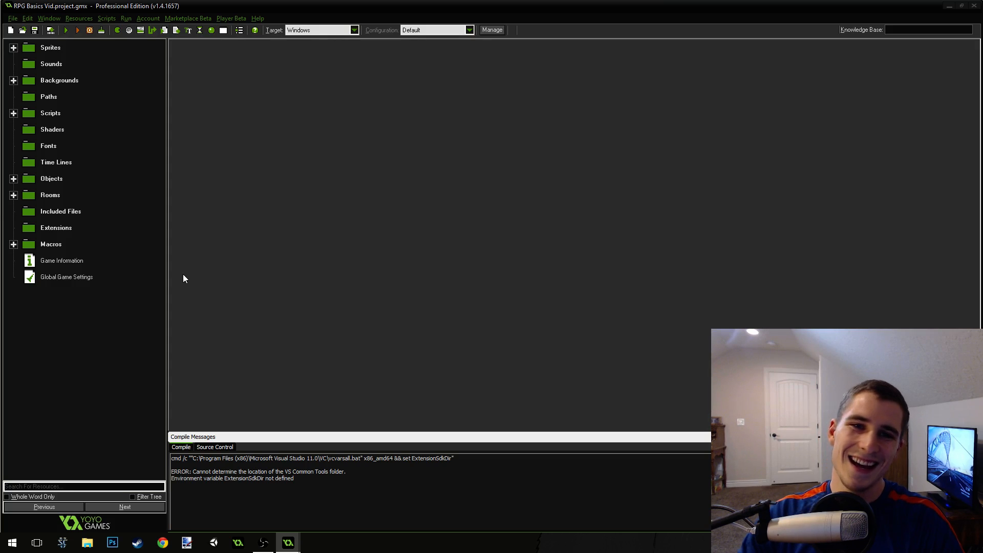
mouse_move(347, 293)
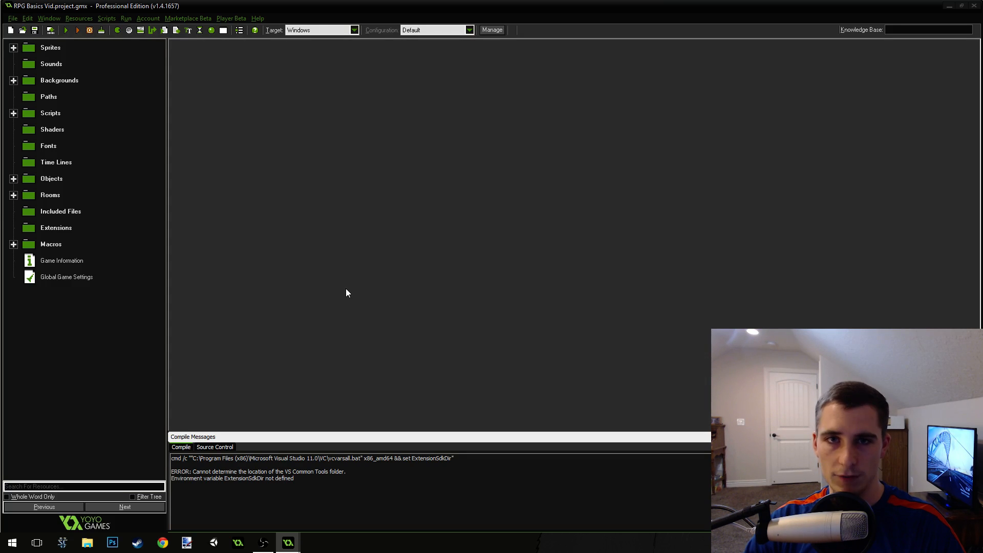
mouse_move(309, 140)
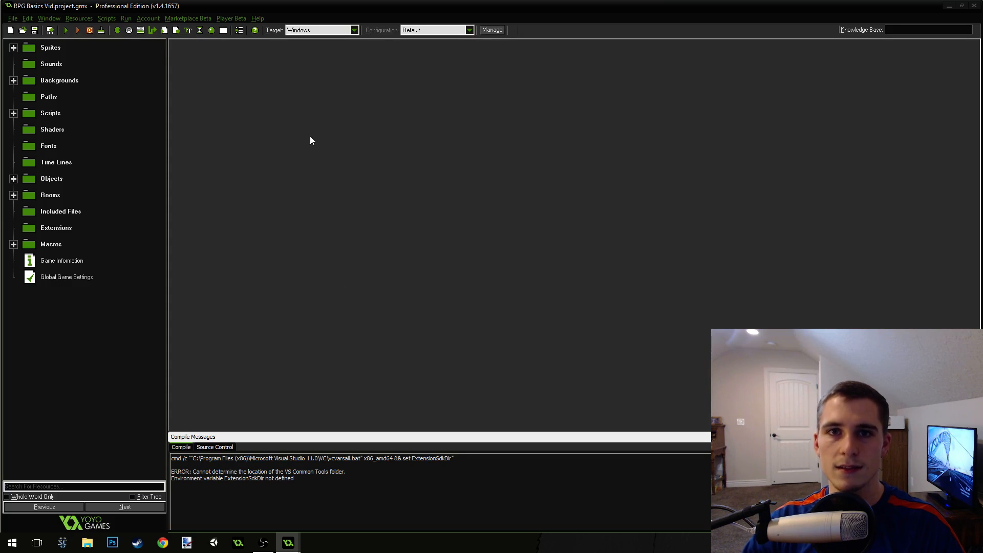
mouse_move(363, 284)
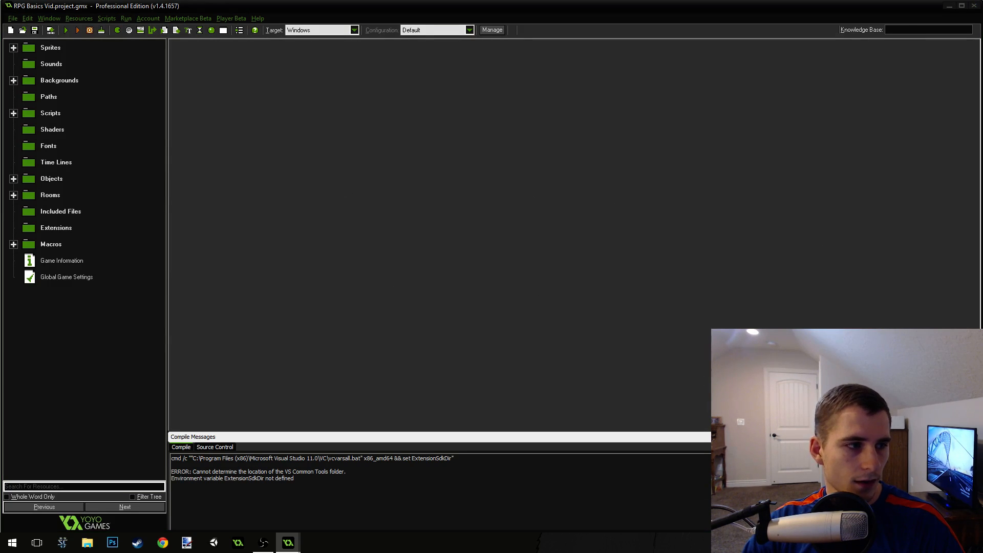
Duplicate scr_enemy_idle_state in Scripts > Enemy States and rename it scr_enemy_stall_state
left_click(14, 113)
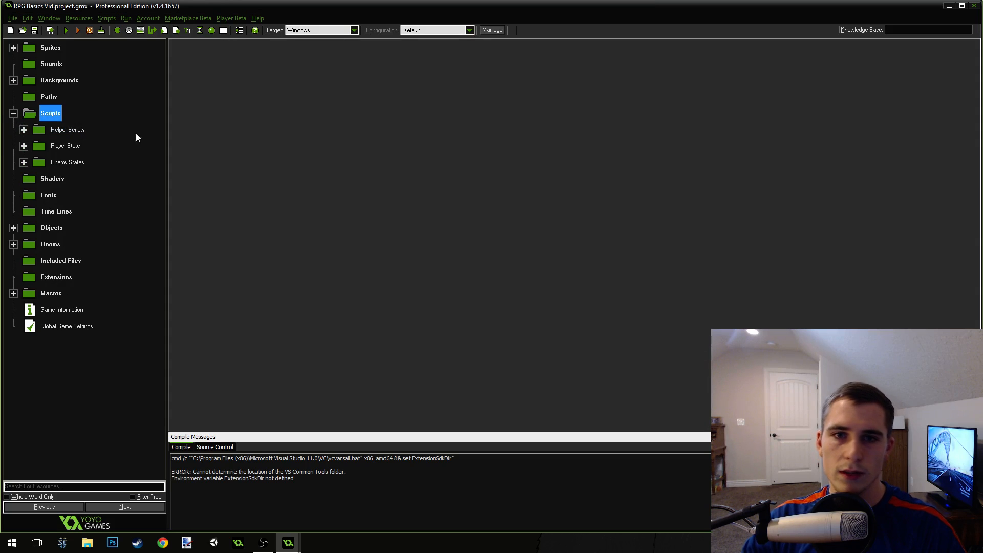
mouse_move(24, 175)
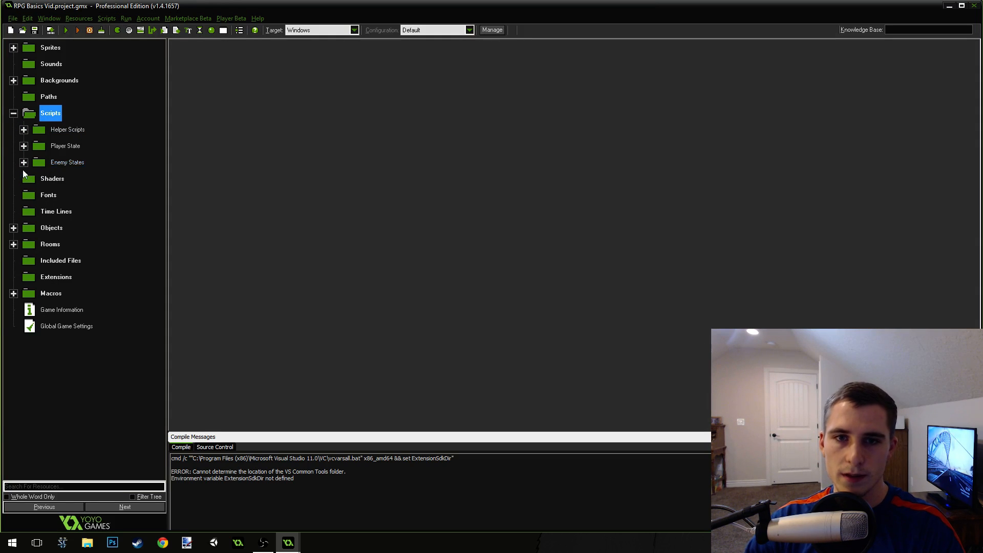
left_click(24, 161)
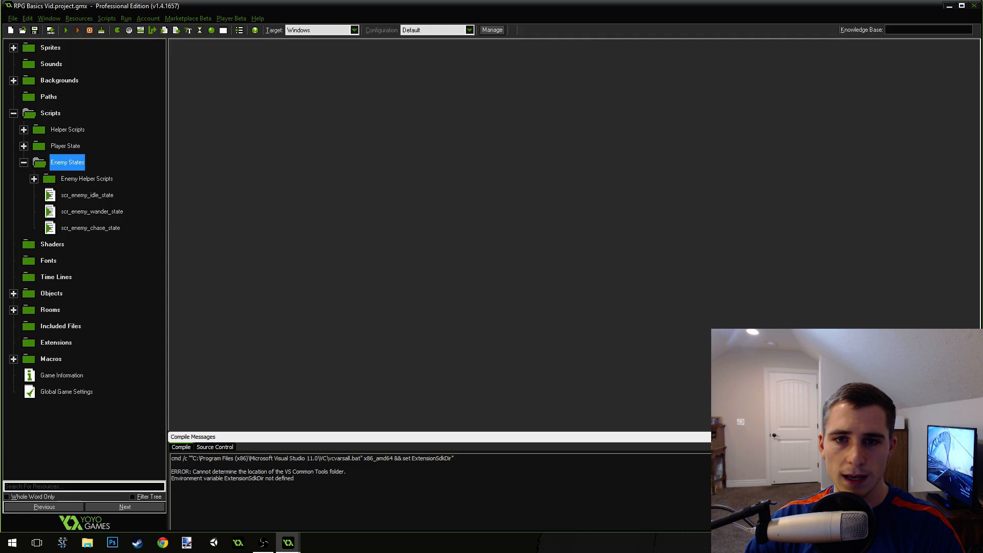
right_click(87, 195)
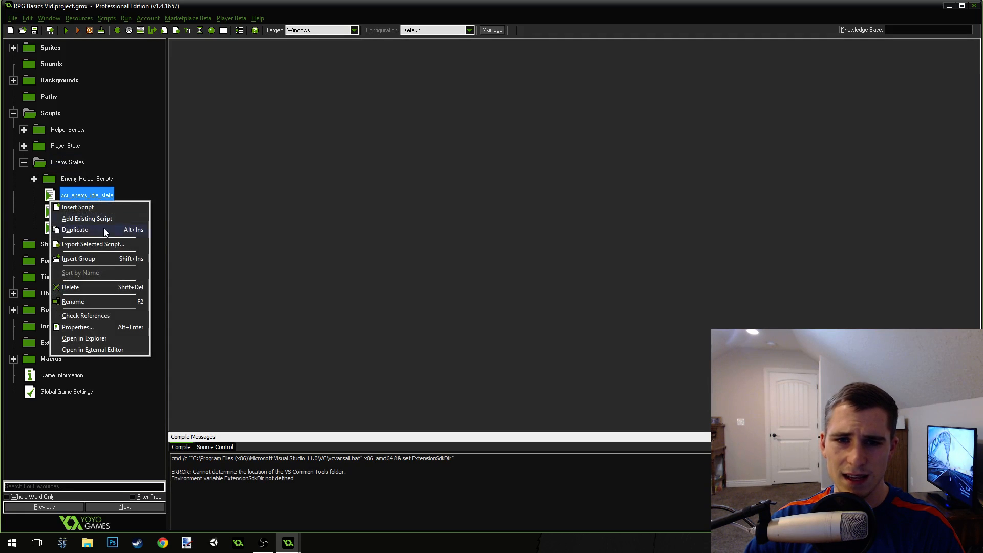
left_click(75, 229)
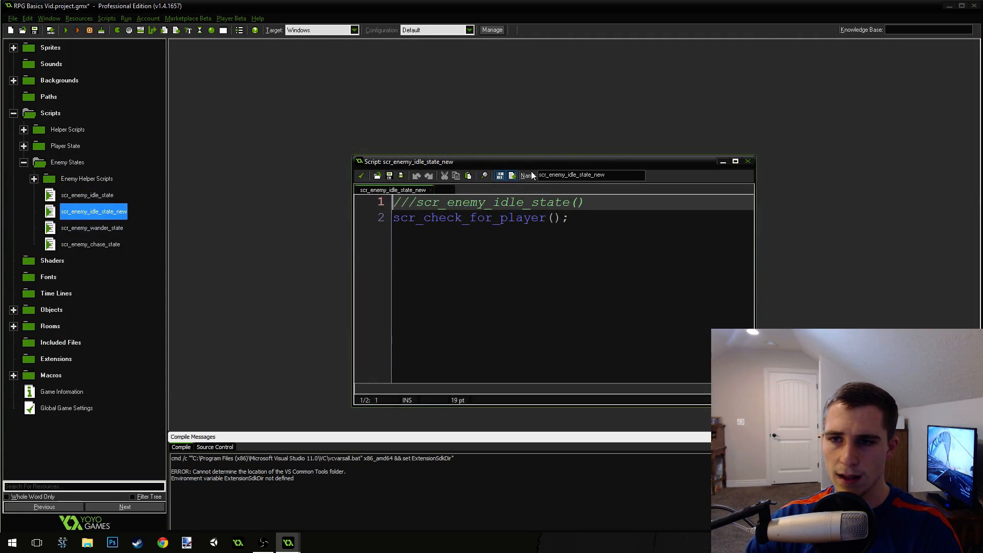
left_click_drag(531, 162, 416, 73)
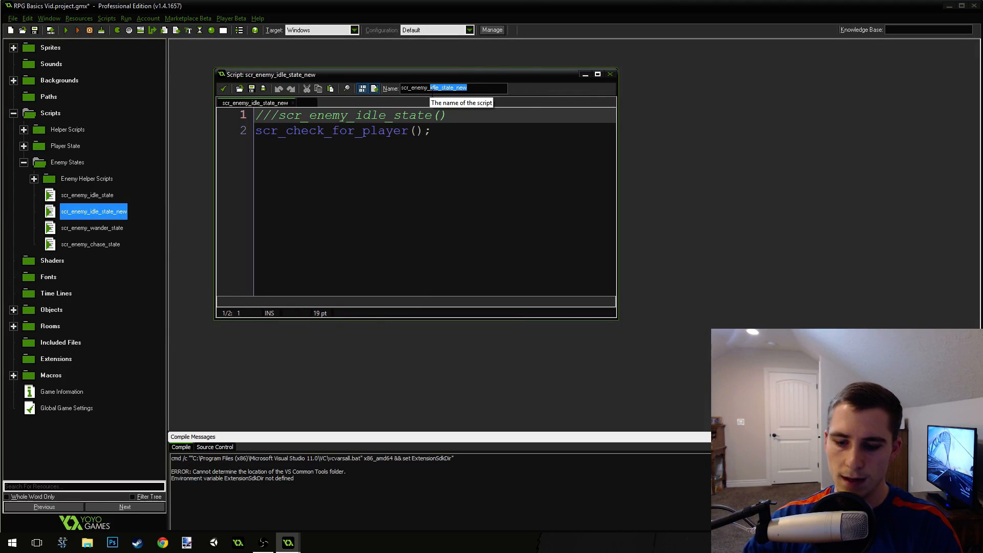
type("scr_enemy_stall_st")
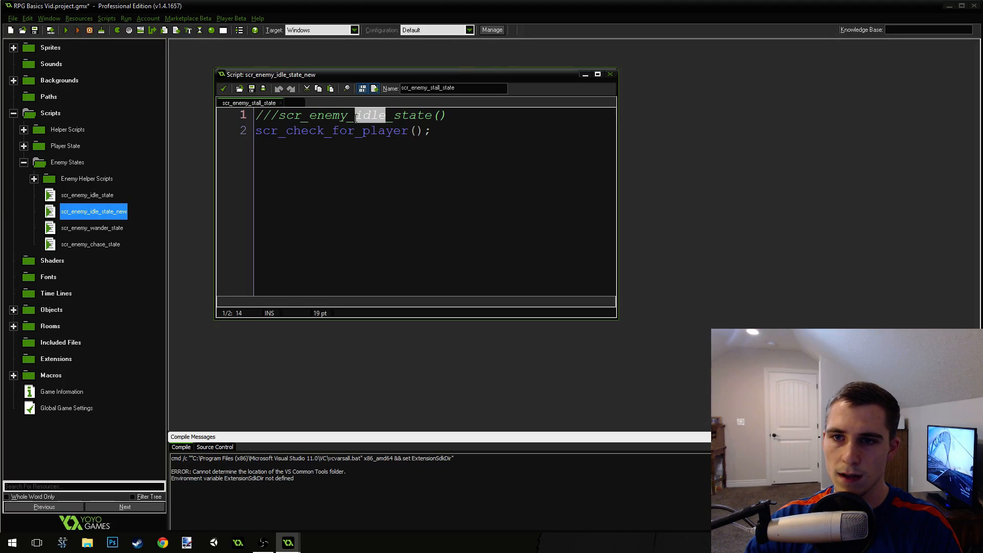
type("stall")
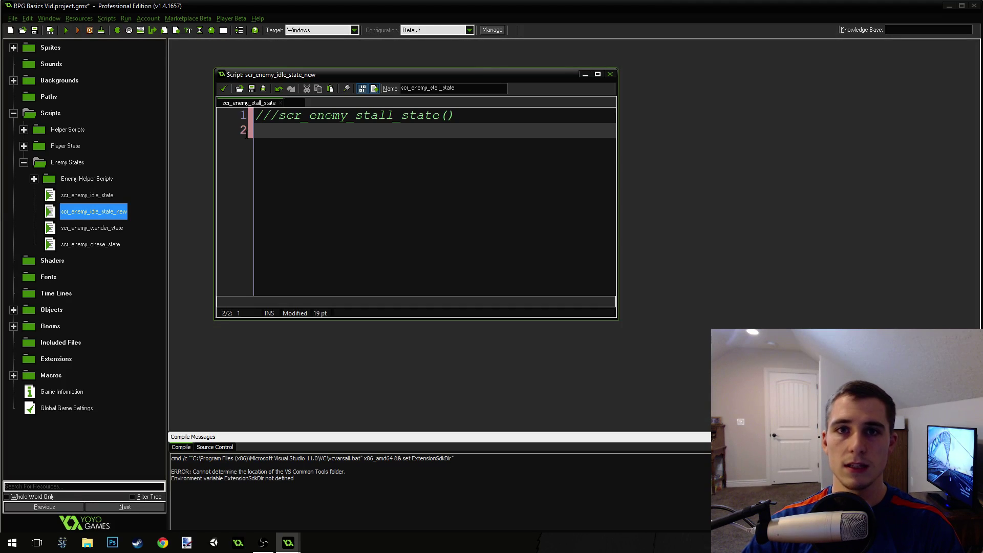
Write code switching state back to scr_enemy_idle_state when alarm[1] <= 0
type("if")
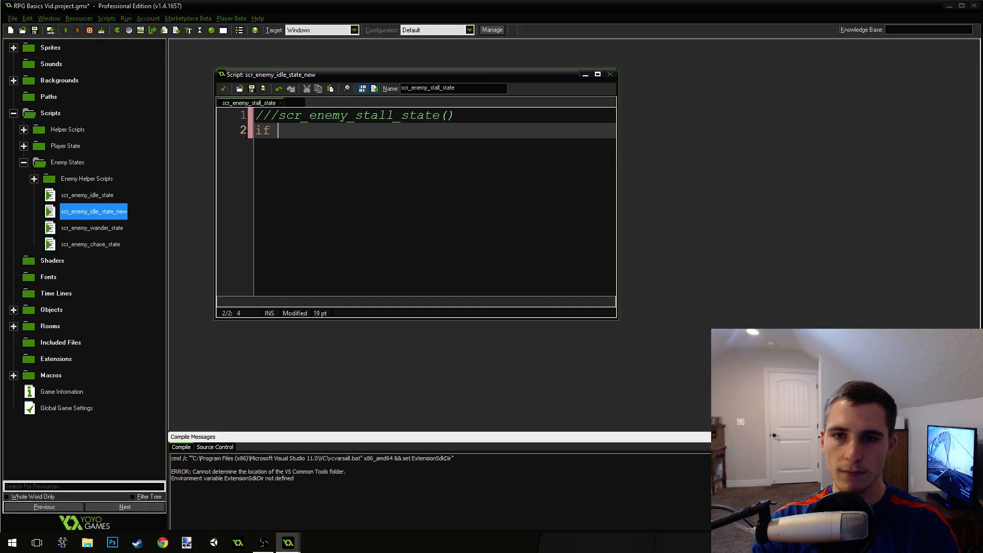
type("(alarm[1")
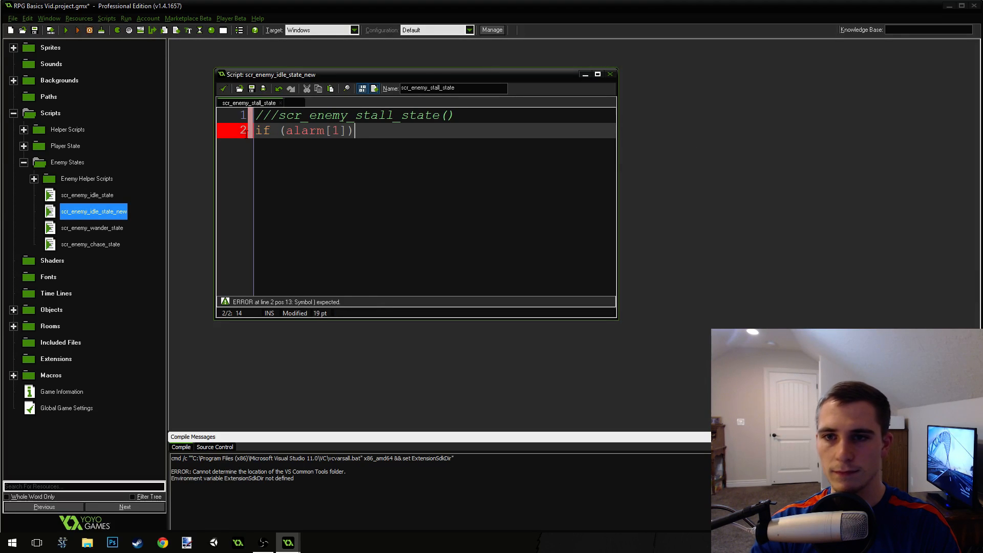
type("<")
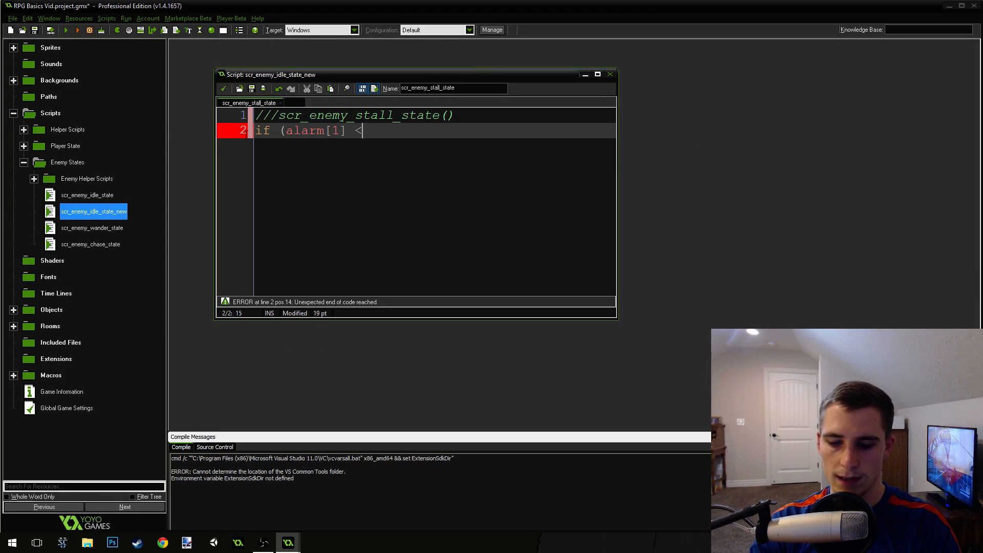
type("= 0) {")
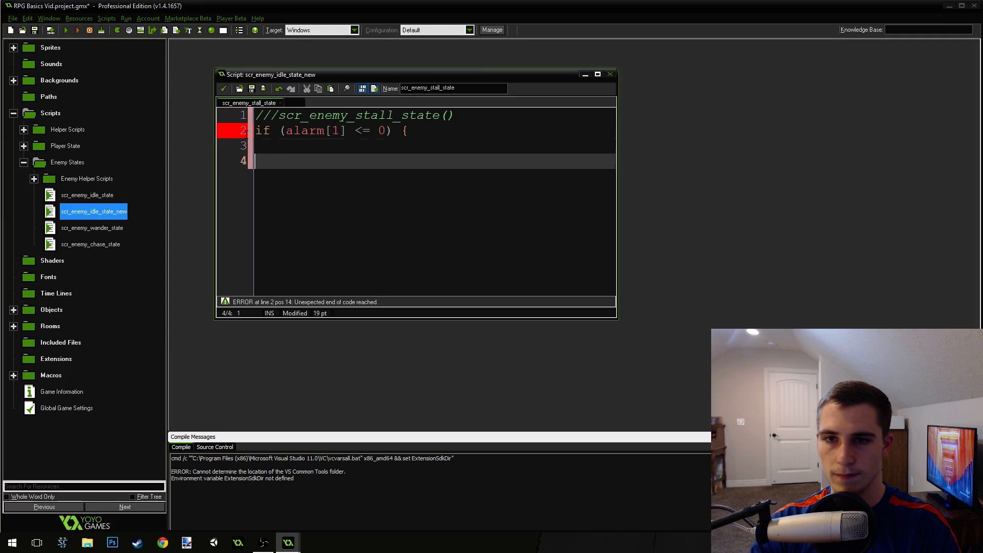
type("state = scr_enemy_idle_state")
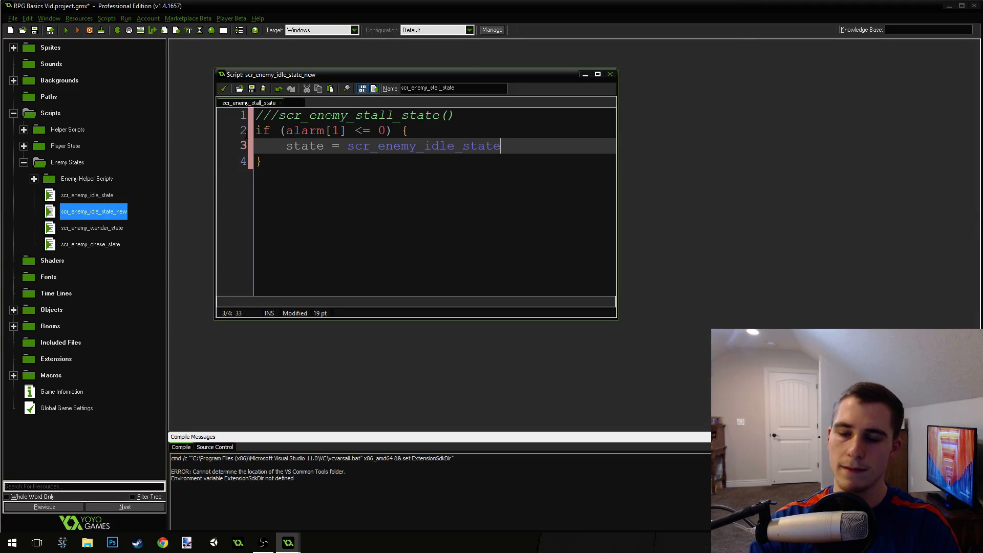
type(";")
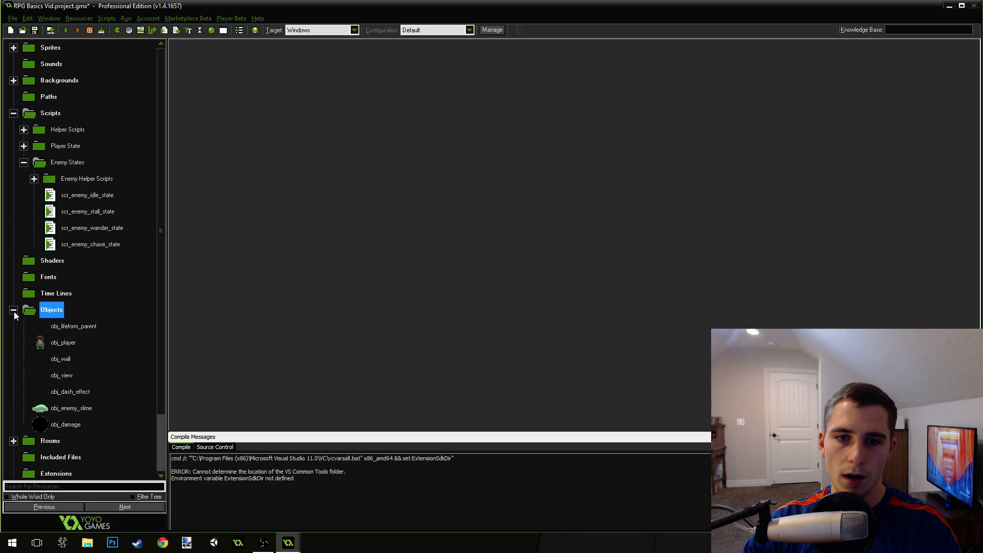
Open obj_enemy_slime, review its Alarm 0 Wander action, and add an Alarm 1 event
double_click(71, 407)
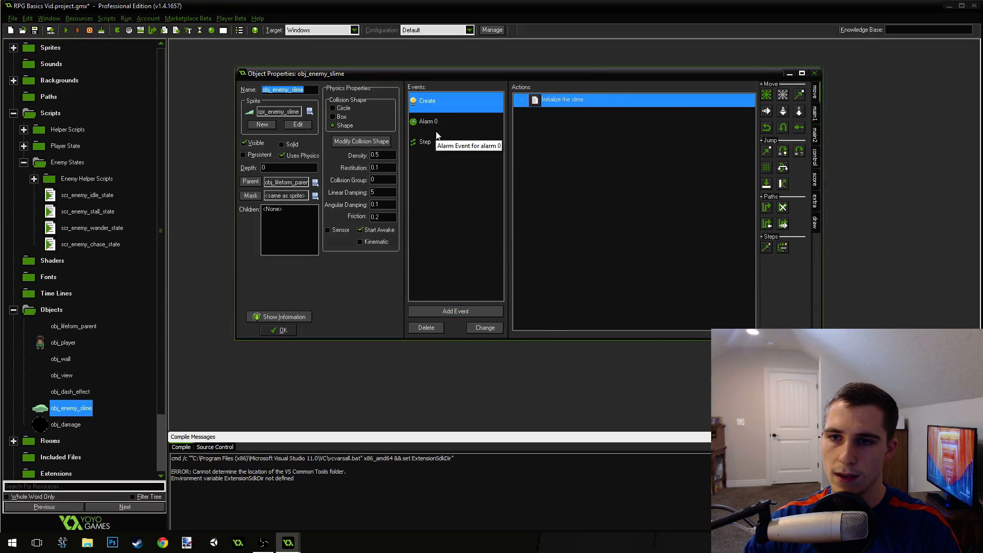
left_click(428, 120)
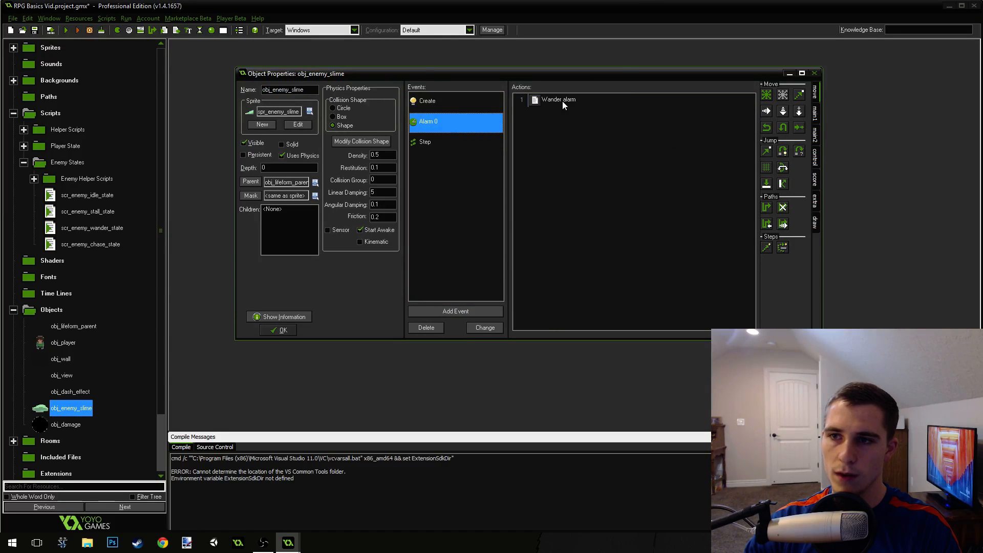
left_click(558, 99)
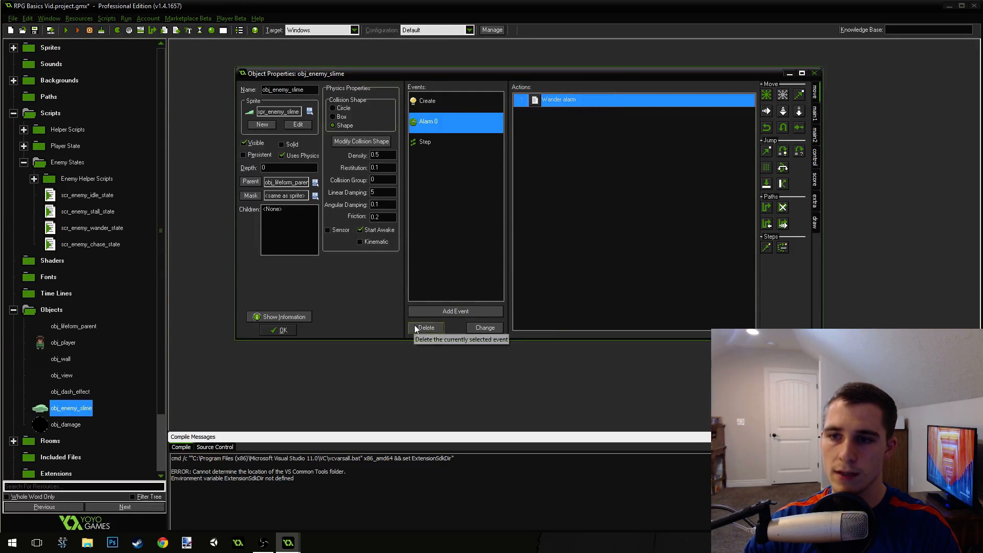
left_click(455, 310)
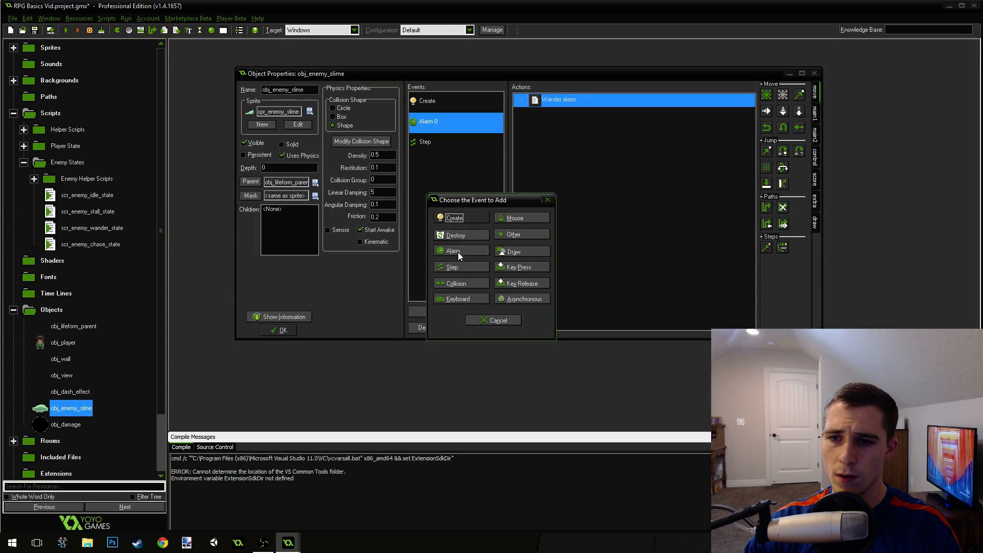
left_click(453, 251)
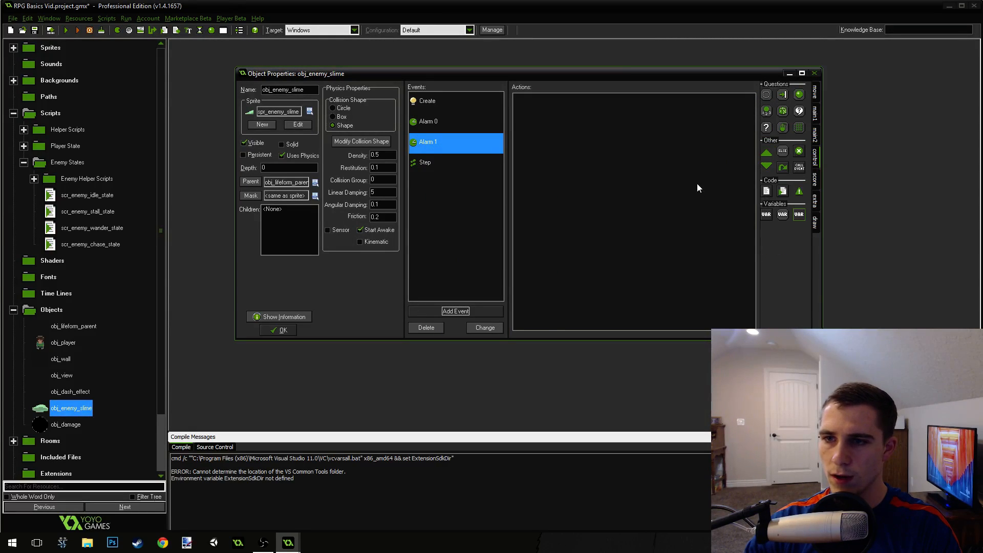
Give Alarm 1 a code action commented '/// Stall alarm' and save it
double_click(428, 142)
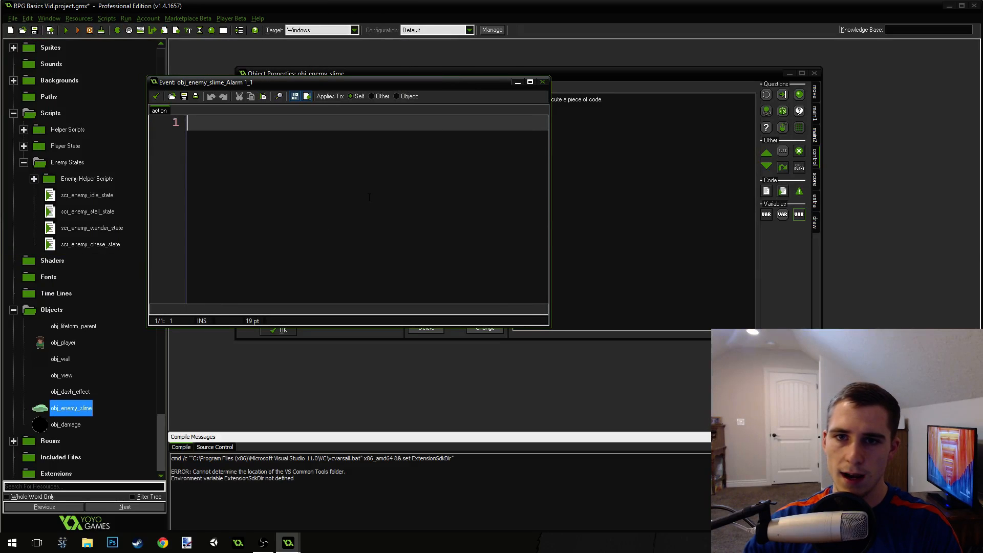
type("///")
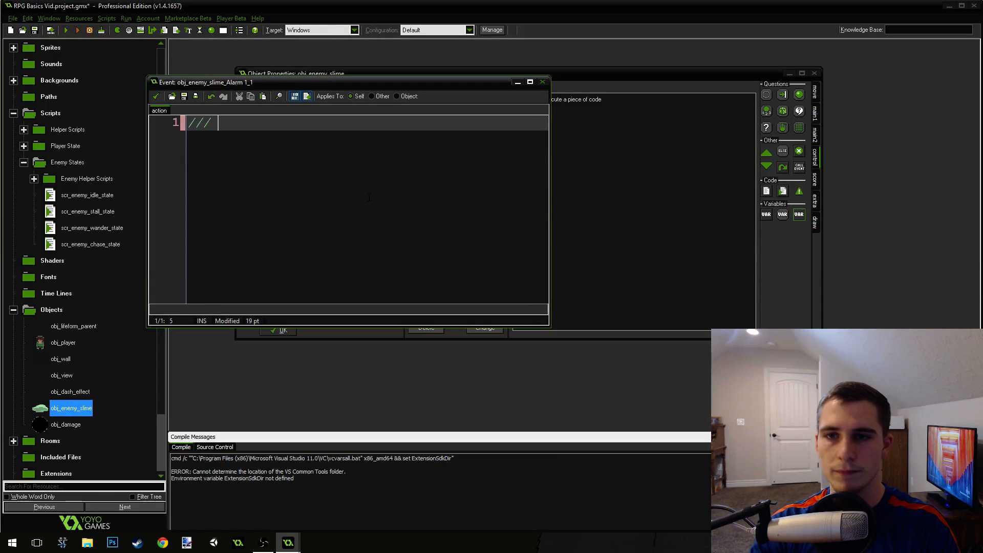
type("Sta")
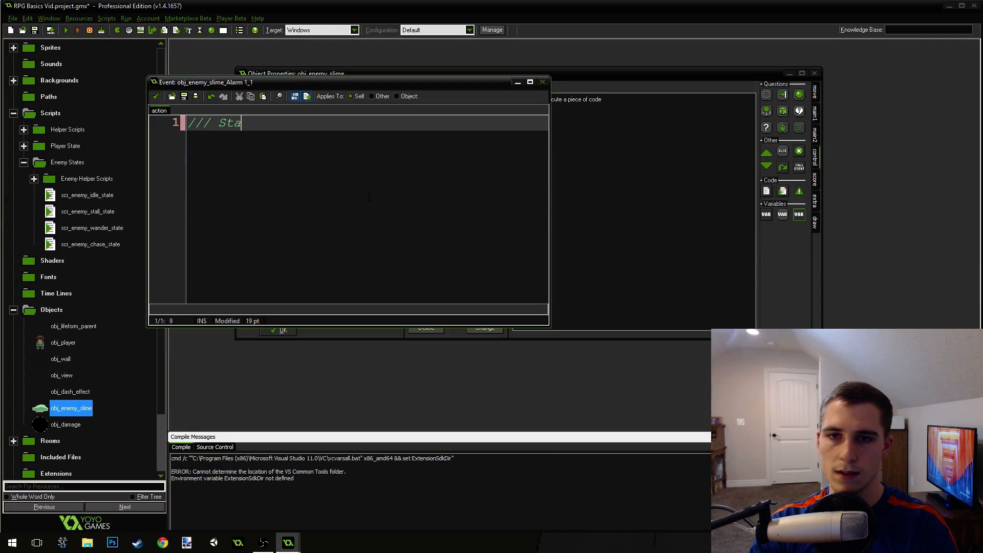
type("ll alarm")
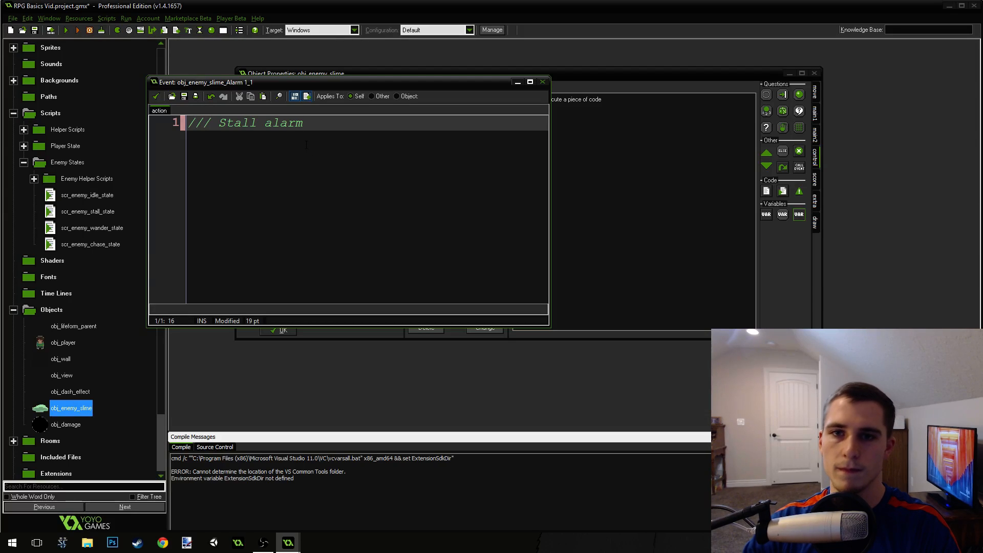
left_click(541, 82)
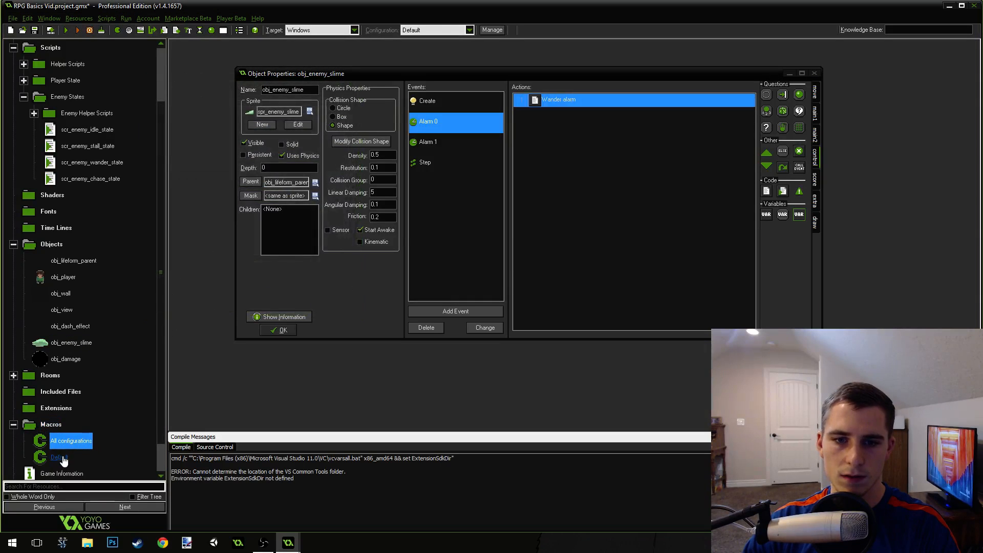
Review the Default macros and scr_enemy_chase_state, then bring up the Add Event list for obj_enemy_slime
double_click(58, 456)
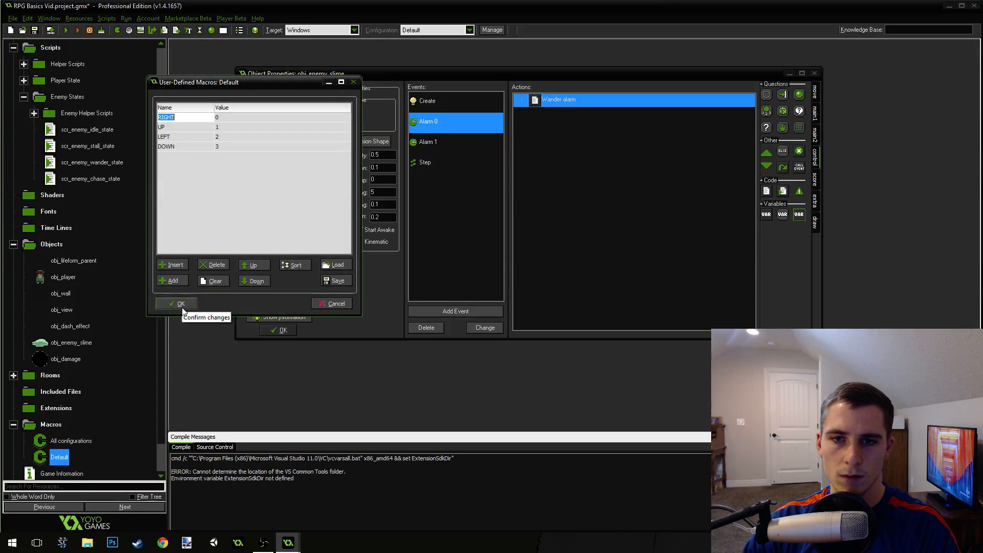
left_click(181, 303)
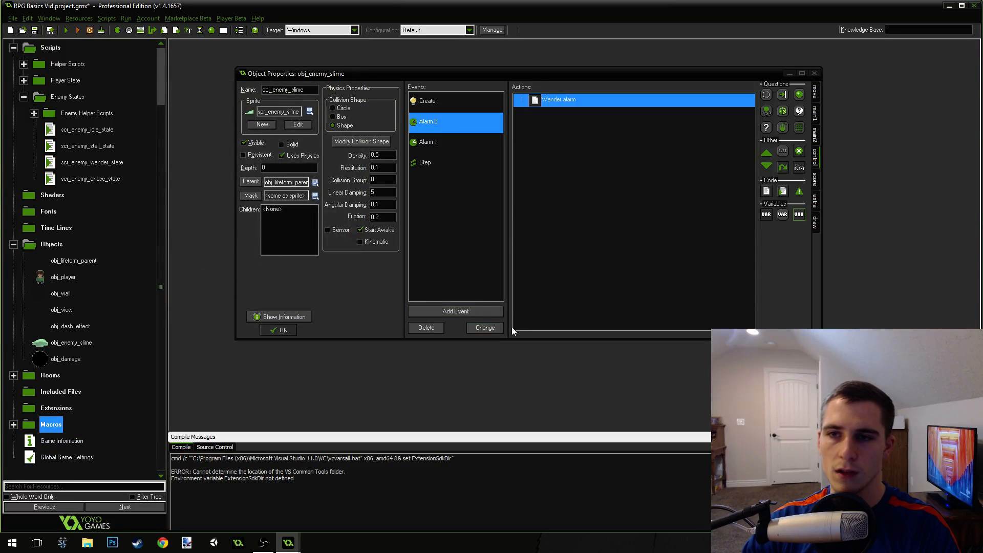
left_click(428, 142)
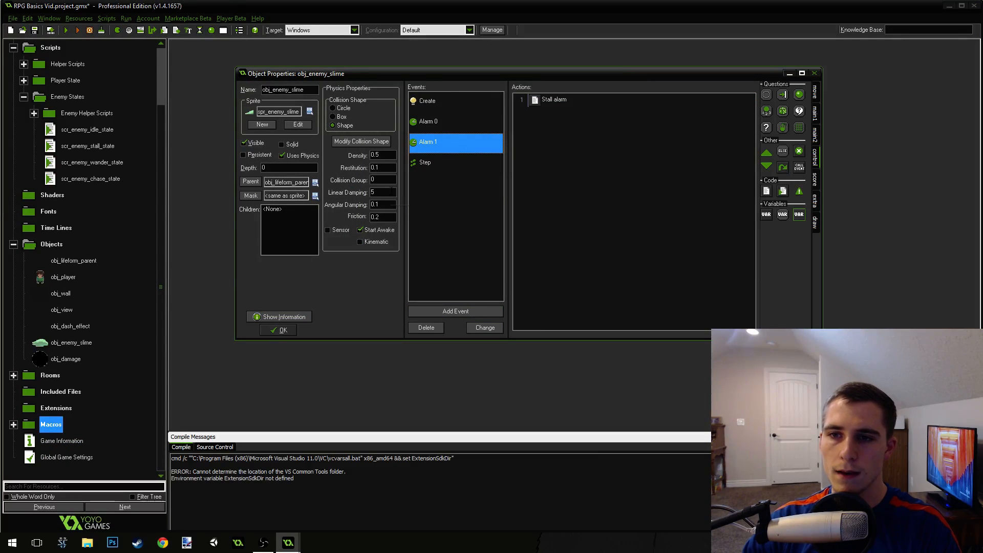
left_click(90, 178)
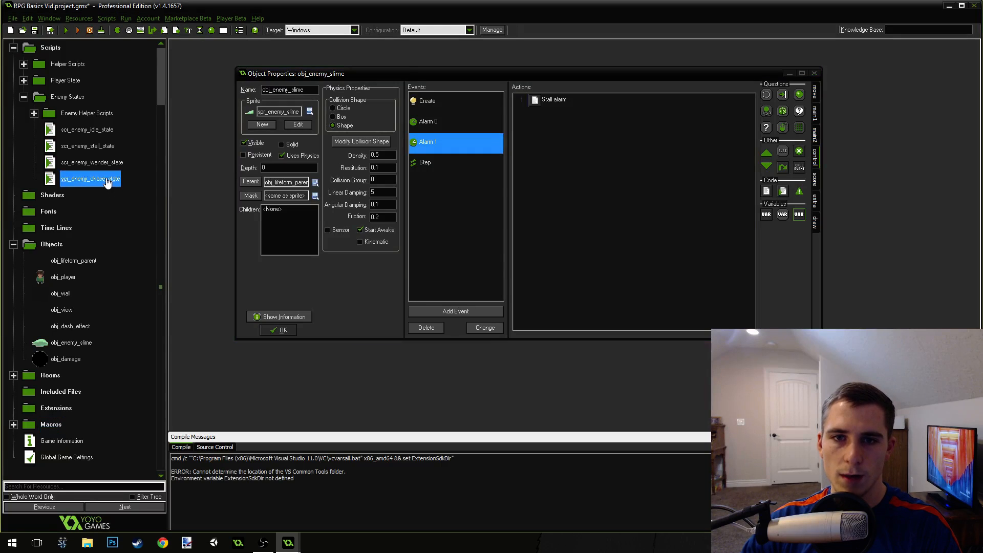
double_click(90, 179)
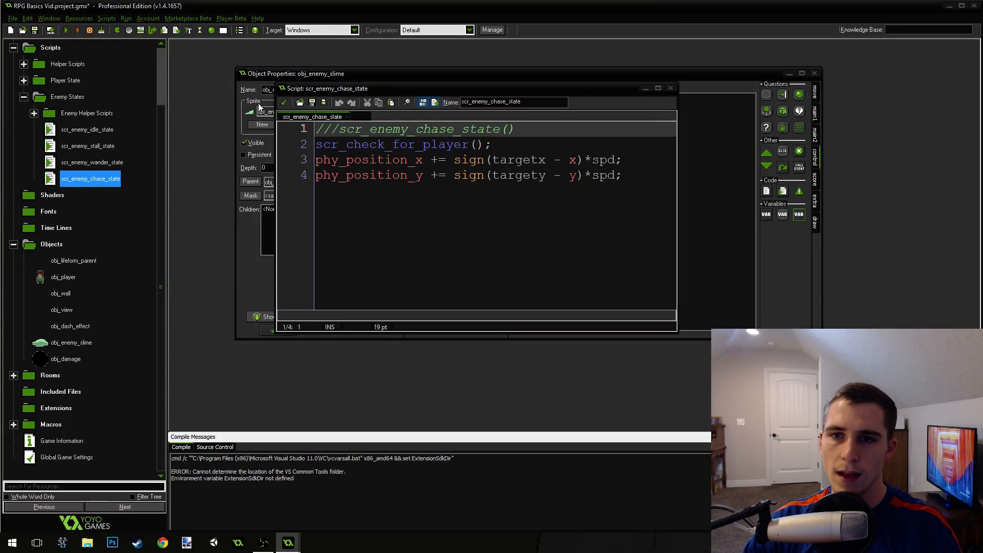
left_click(670, 88)
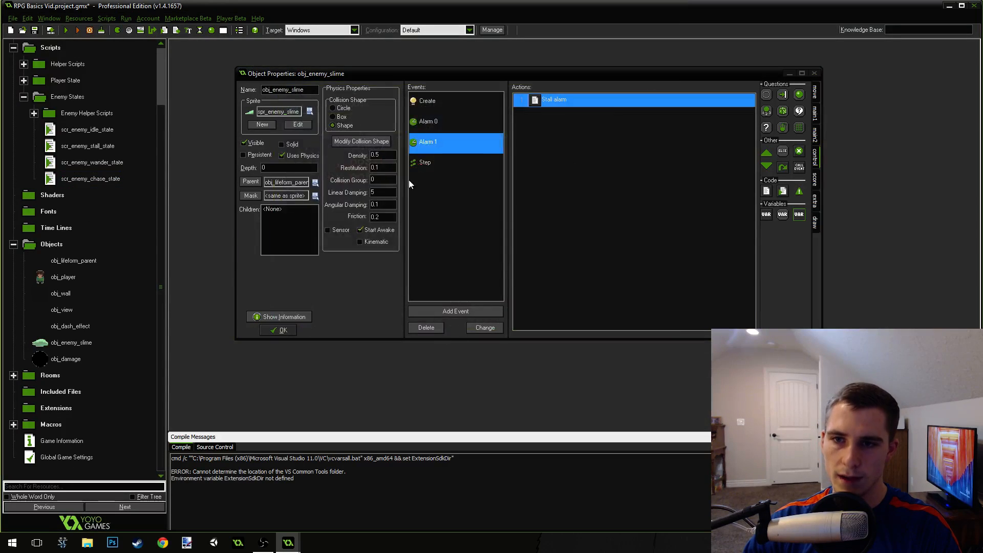
left_click(455, 310)
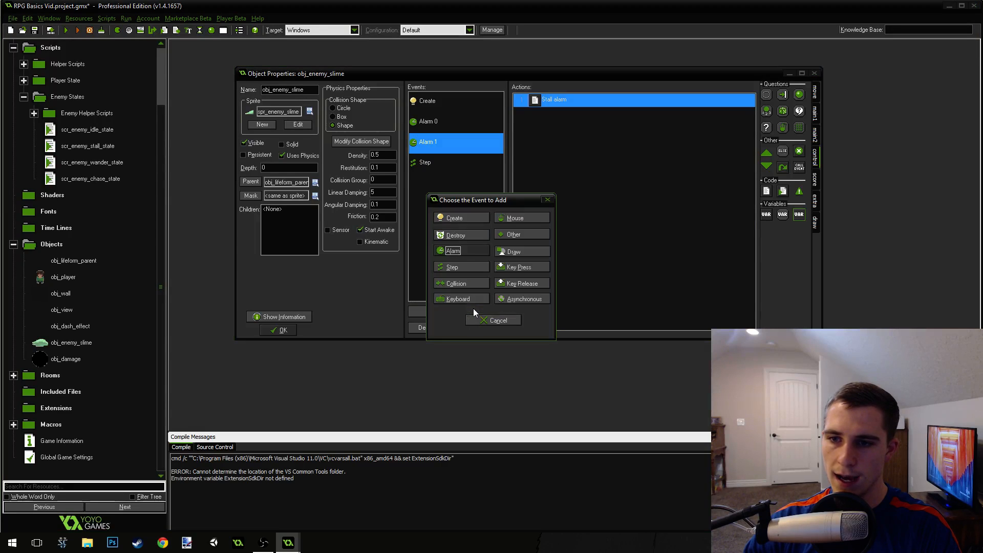
Add a Collision event with obj_player, after reviewing obj_lifeform_parent's Collide code
left_click(456, 282)
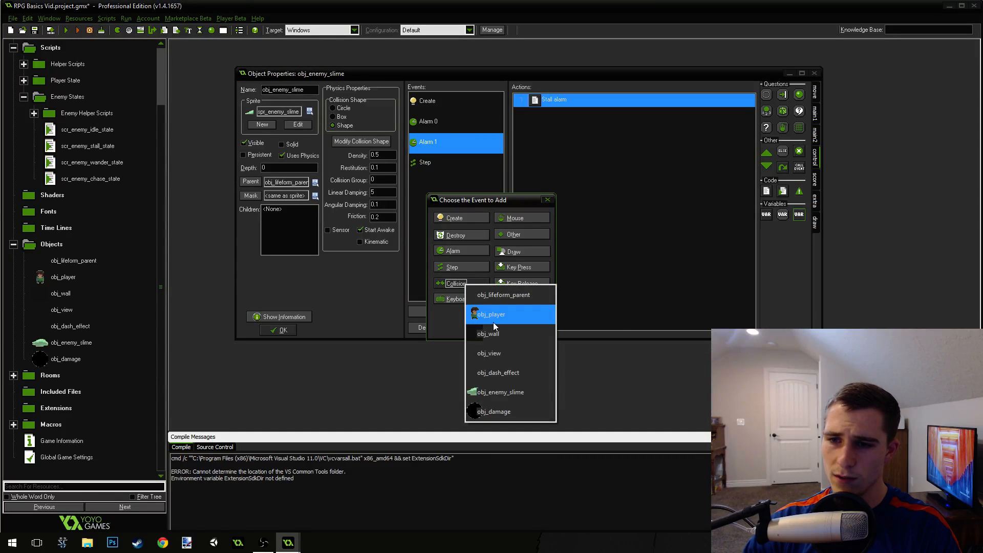
left_click(491, 313)
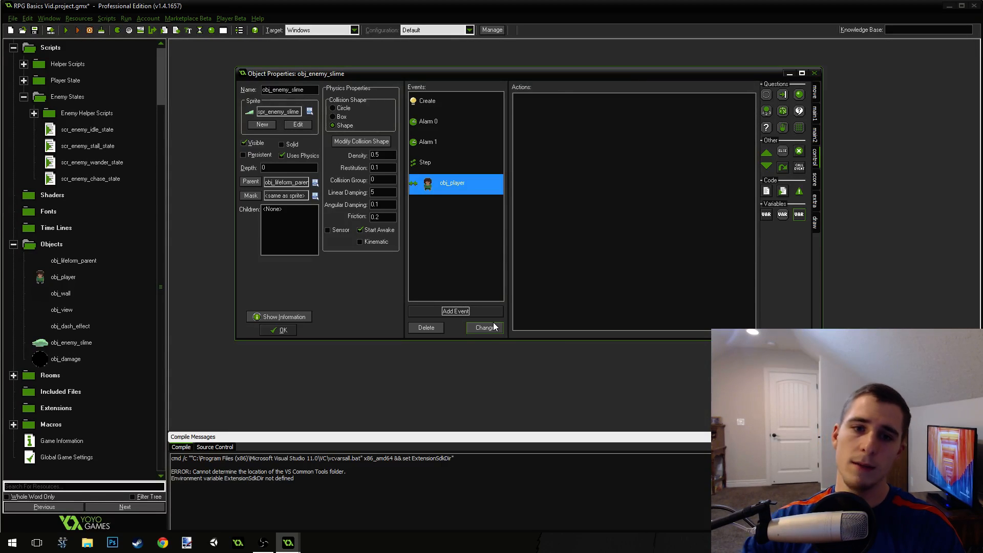
double_click(73, 260)
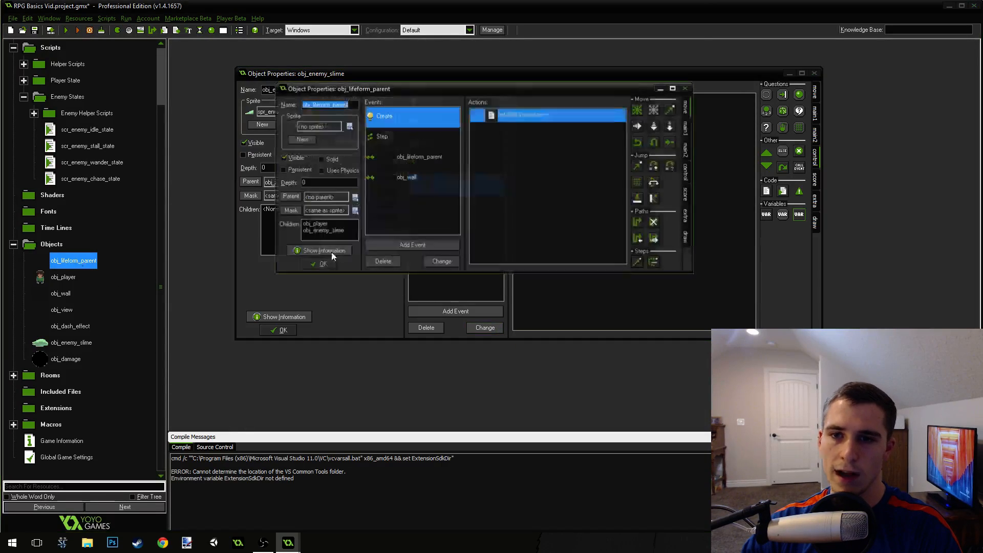
double_click(561, 115)
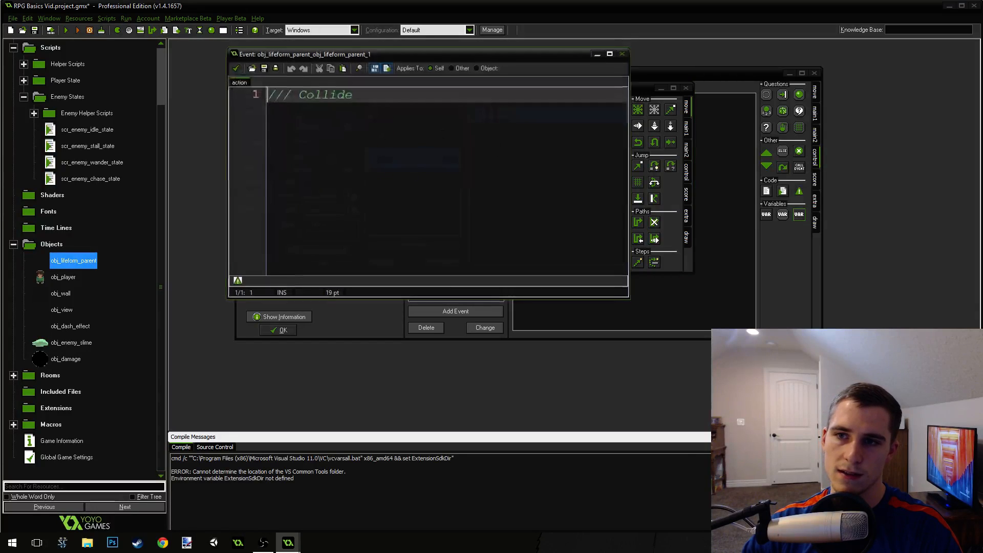
double_click(74, 260)
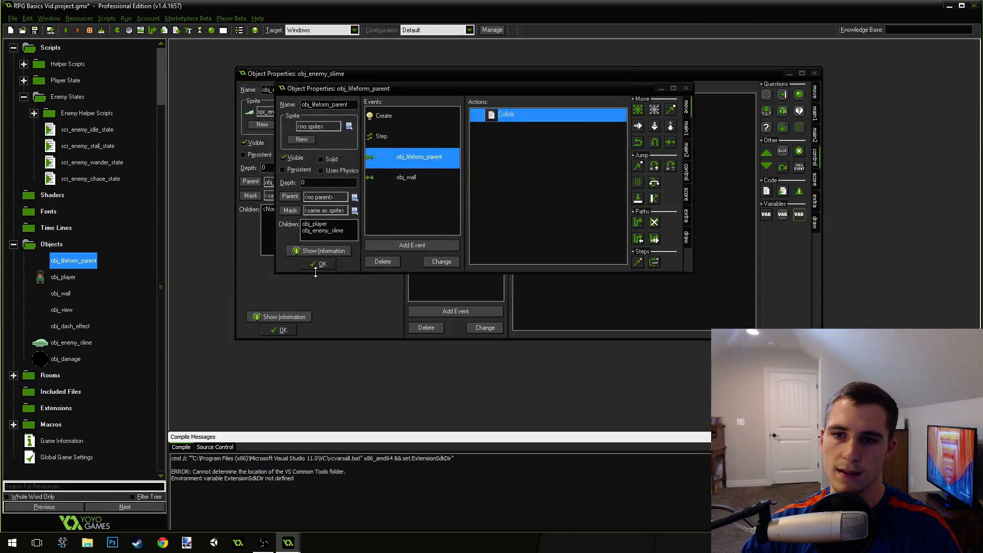
left_click(322, 264)
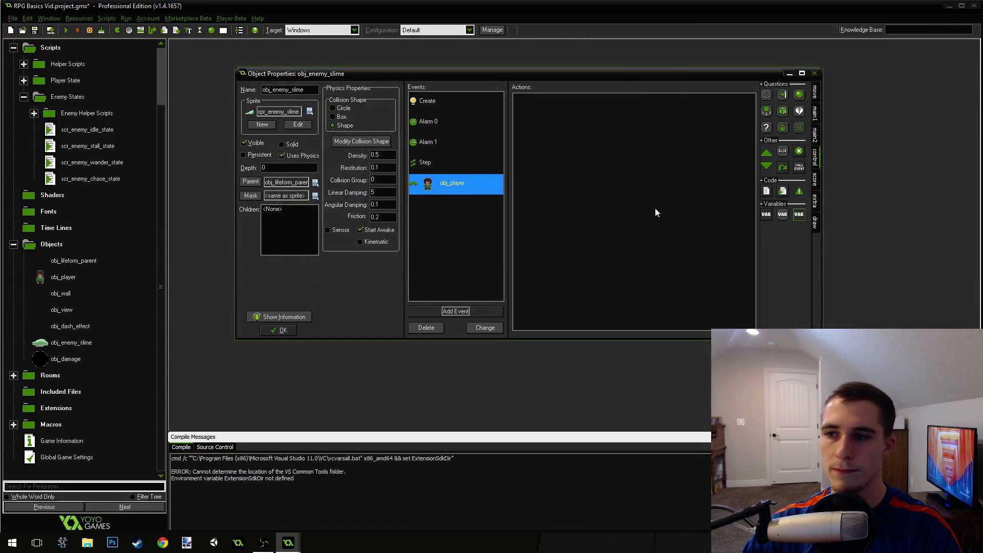
Add a code action with '/// Damage the player' and 'if (state != scr_enemy_stall_state) {'
double_click(451, 182)
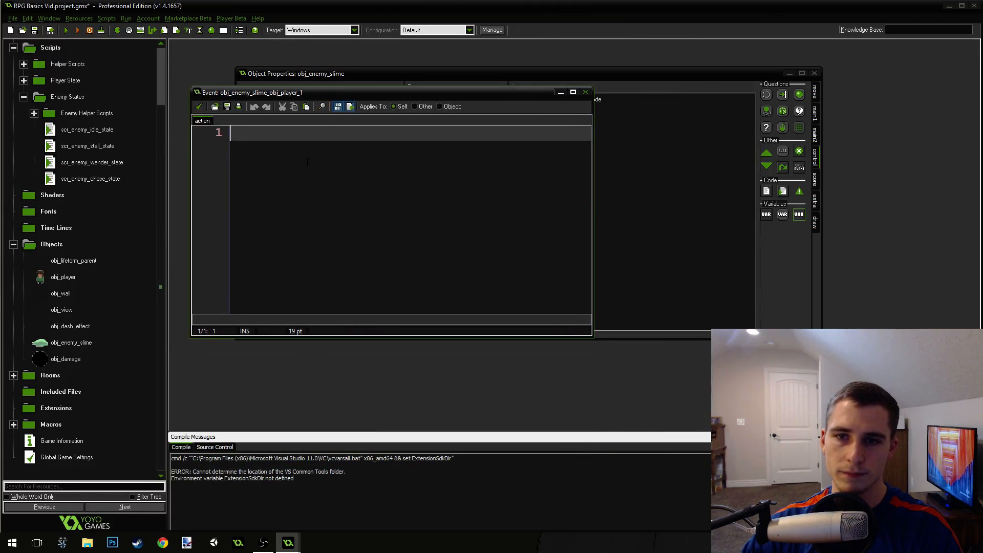
type("///")
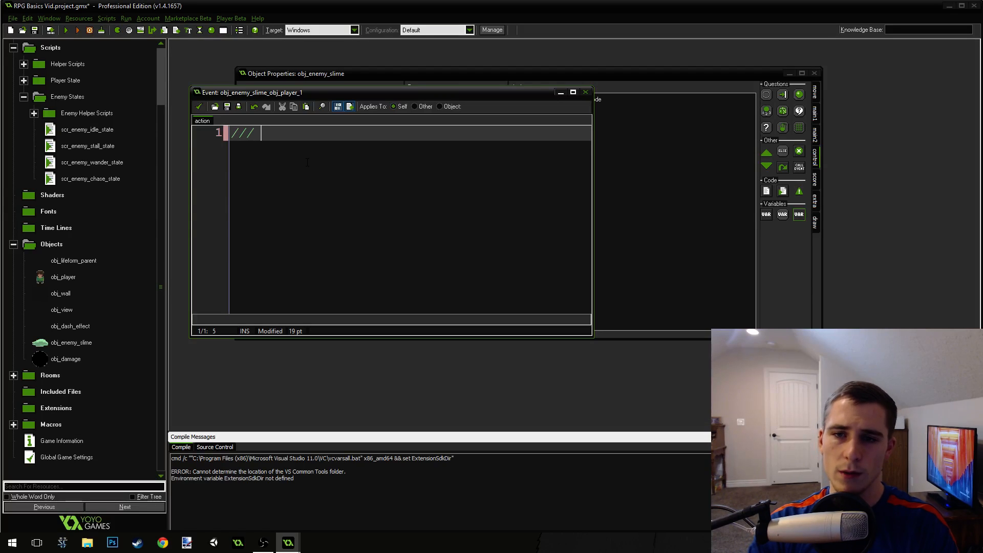
type("Damage the player")
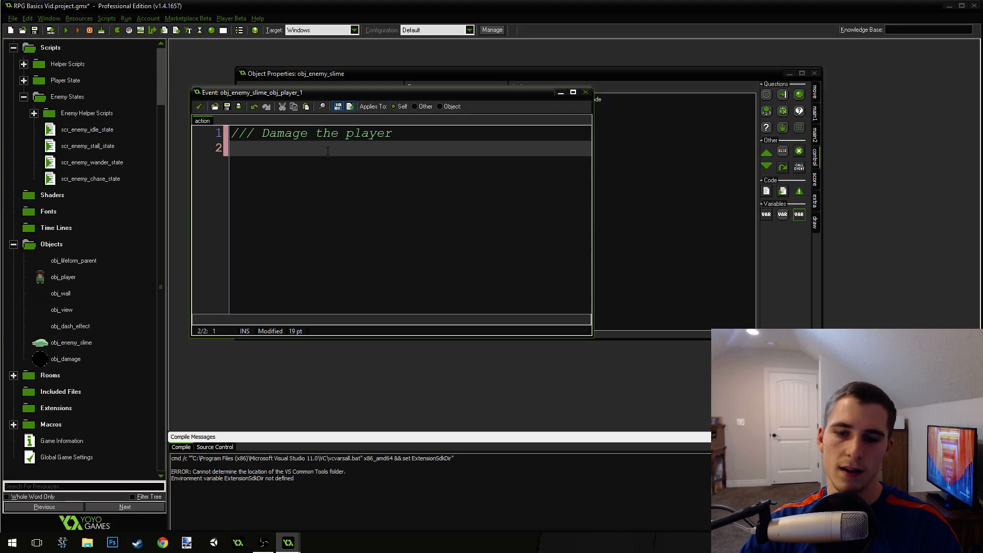
type("if (")
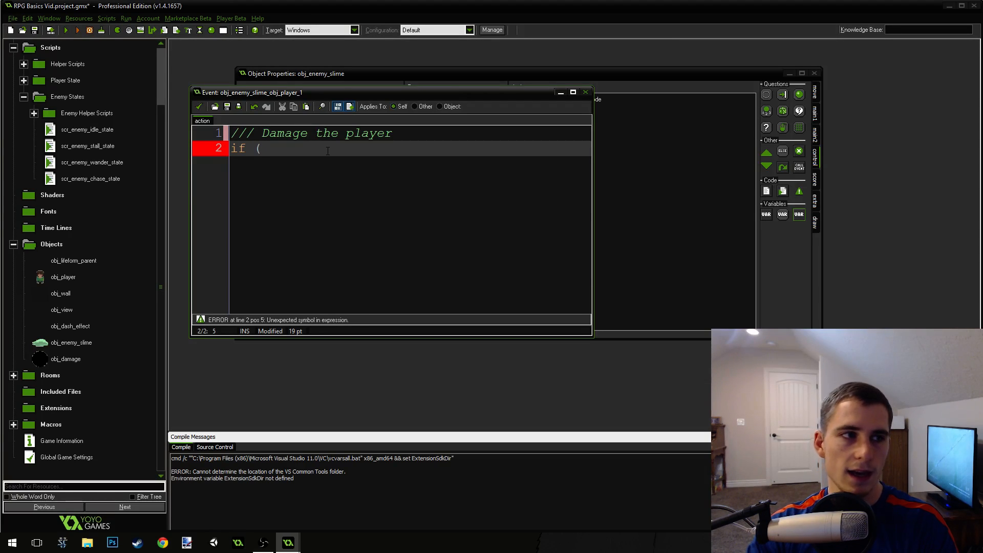
type("state !=")
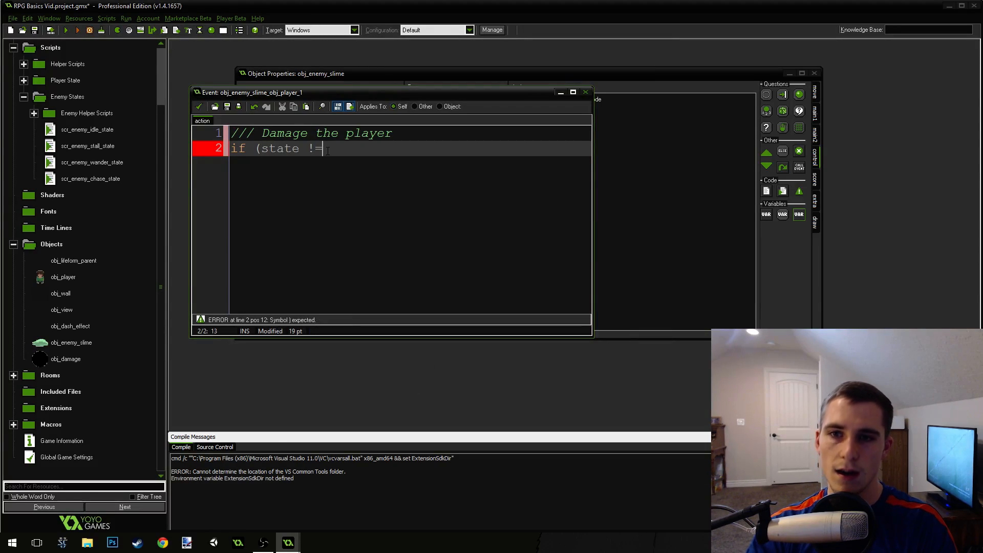
type("scr")
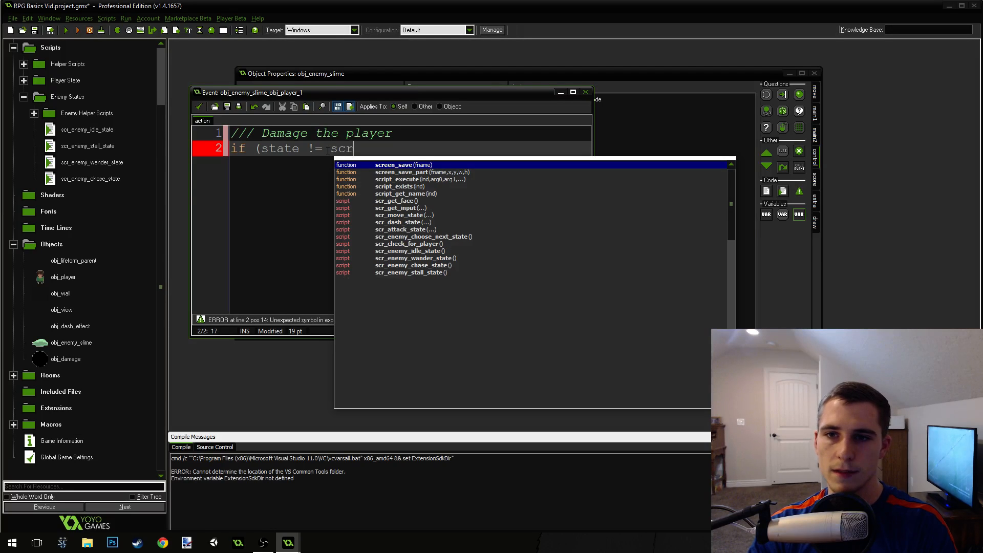
type("_ene")
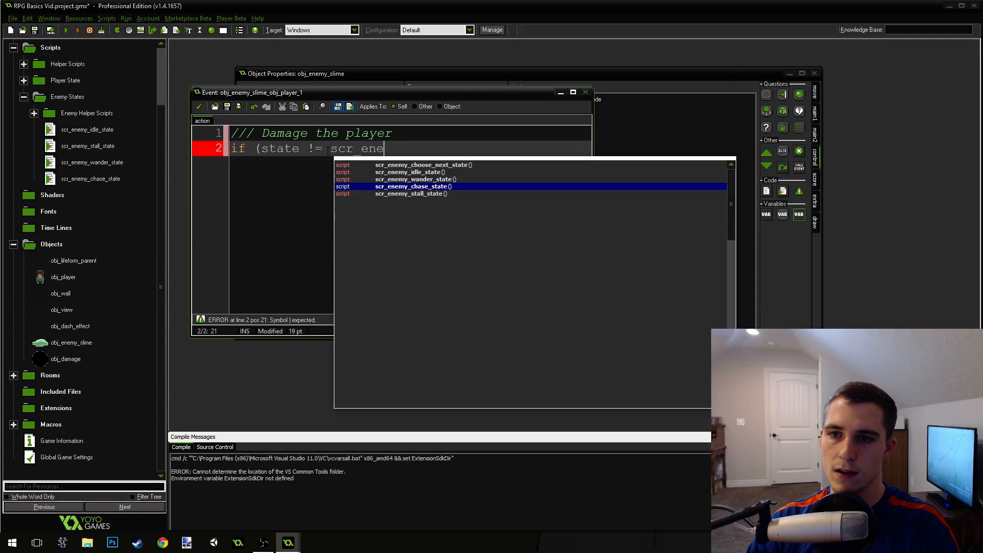
left_click(410, 193)
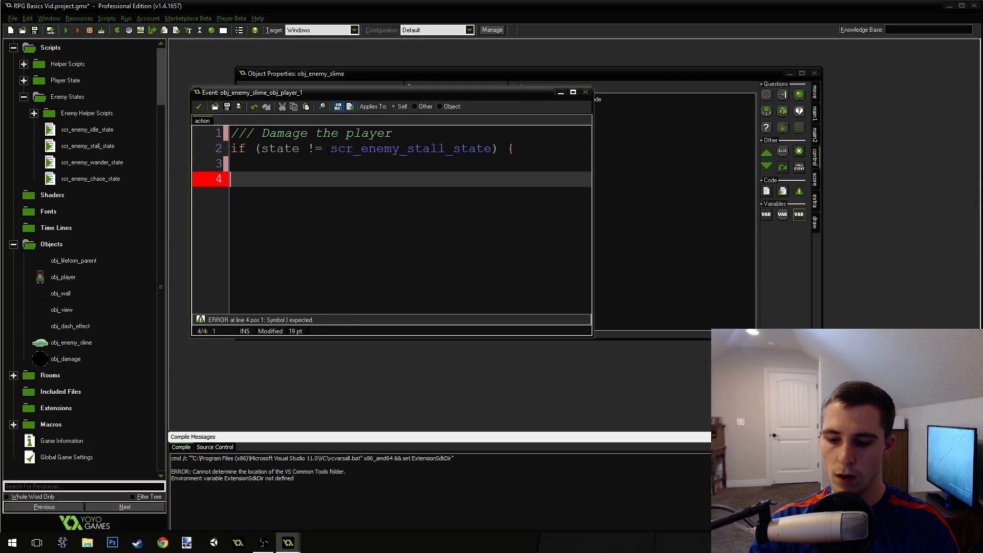
Inside the if block, add var dir = point_direction(other.x, other.y, x, y);
left_click_drag(251, 92, 160, 64)
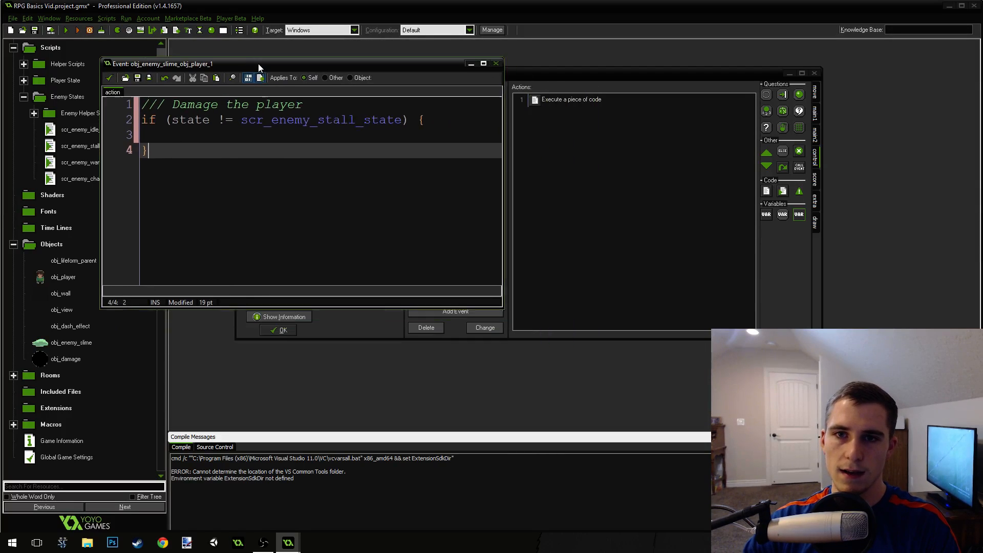
left_click_drag(258, 63, 257, 39)
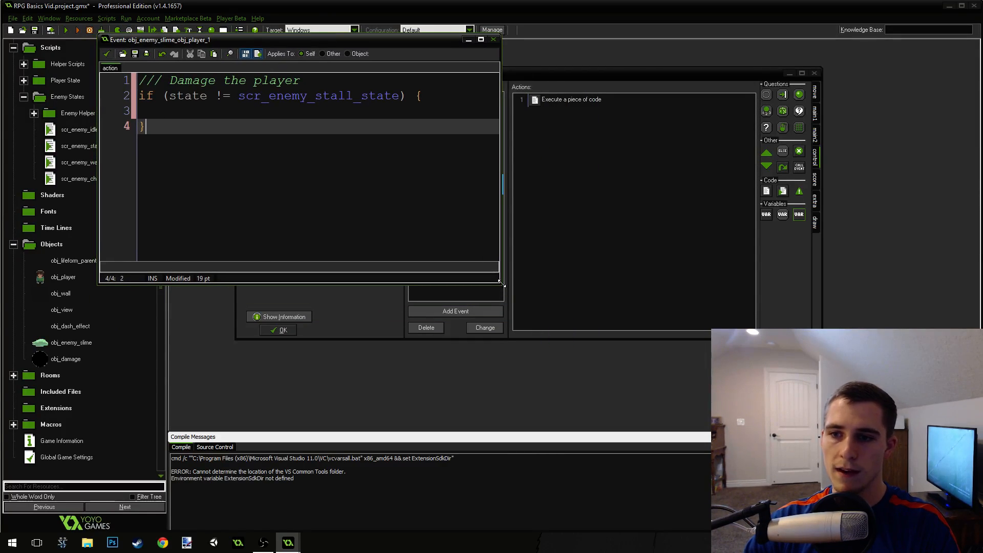
left_click(481, 39)
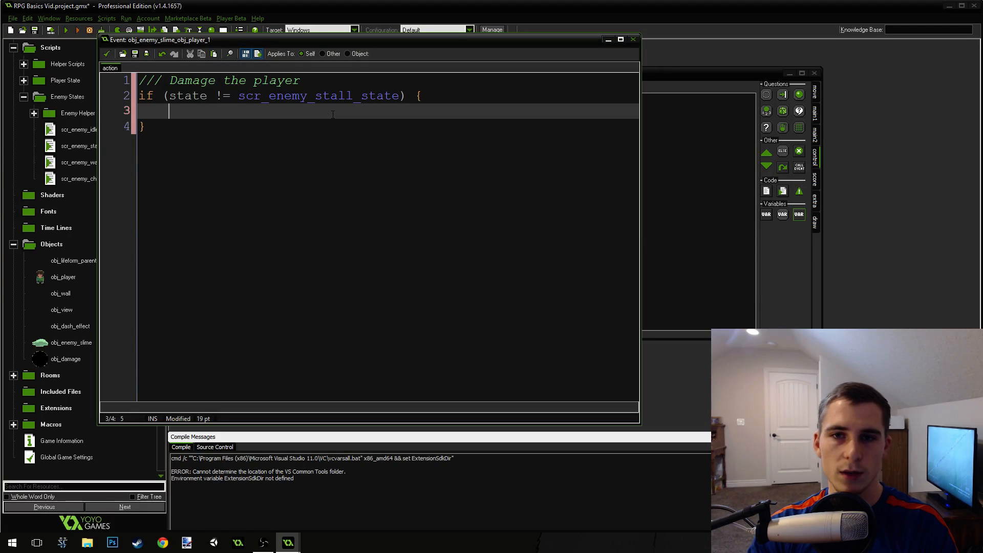
type("var dir =")
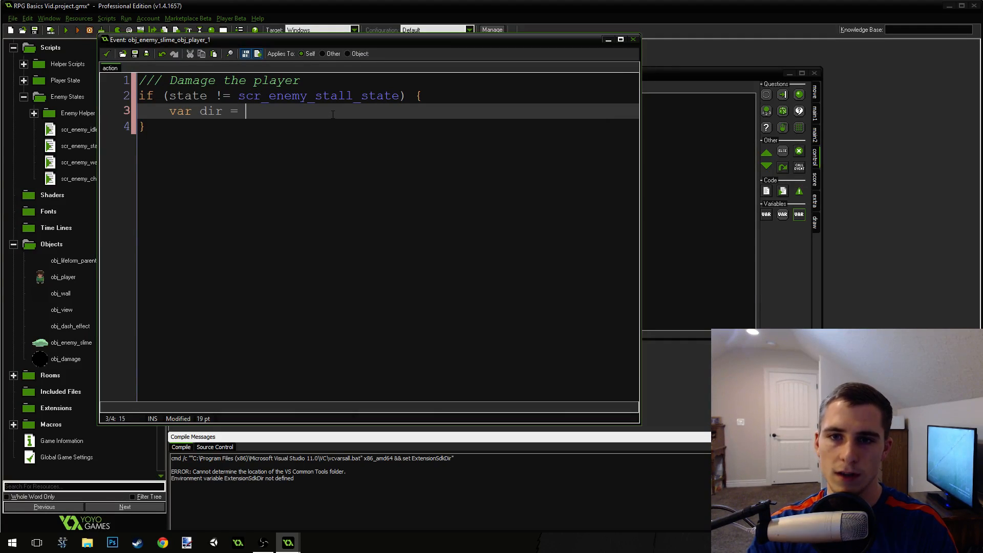
type("point_direction")
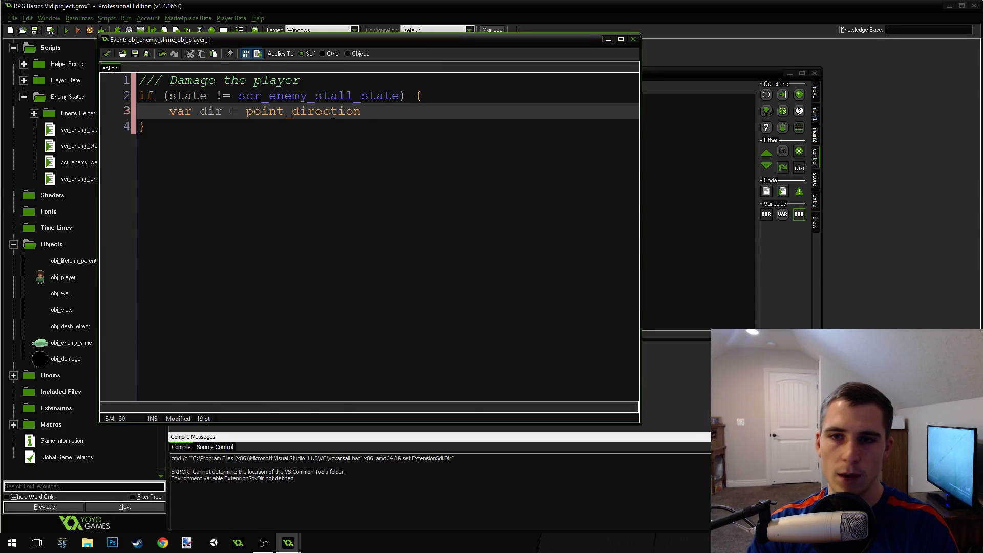
type("(")
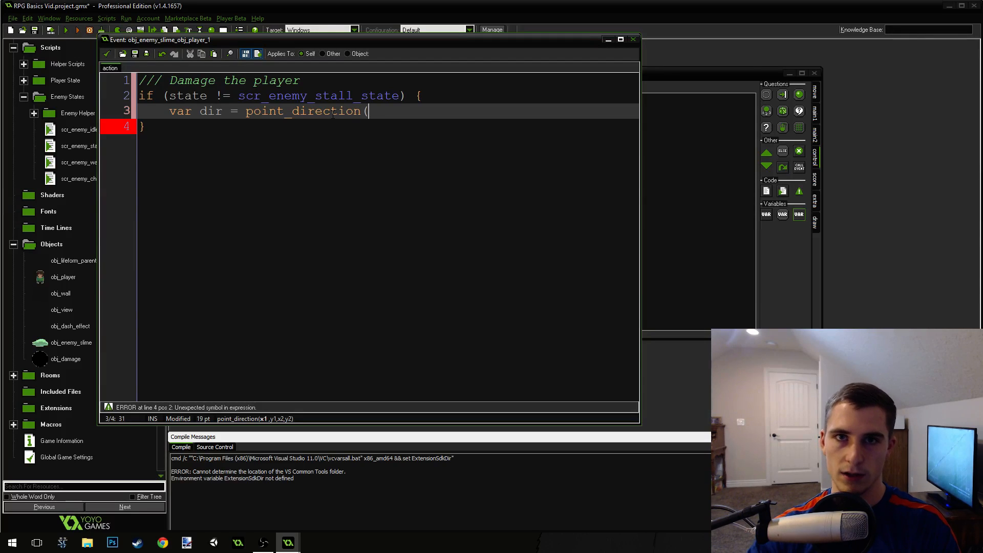
type("other.x")
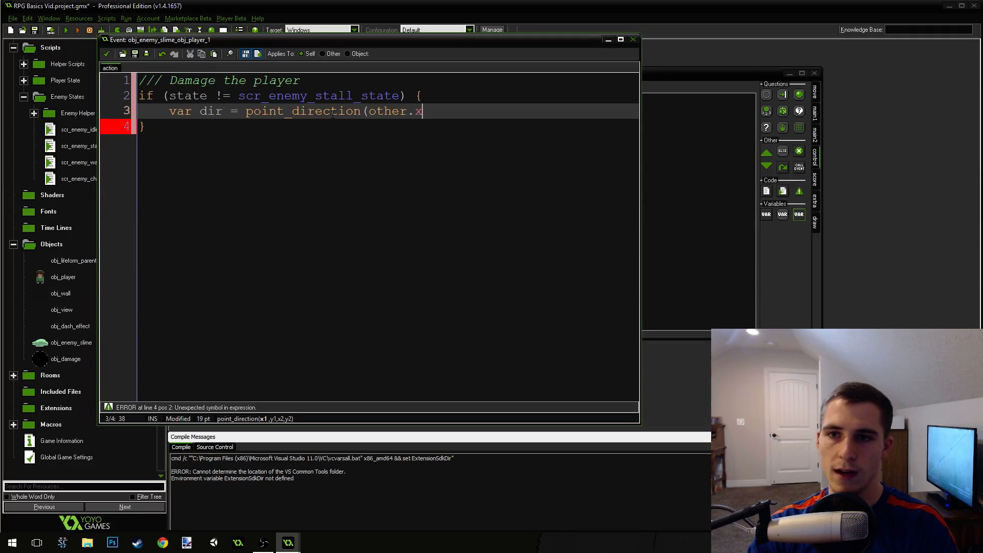
type(", other.y, x,")
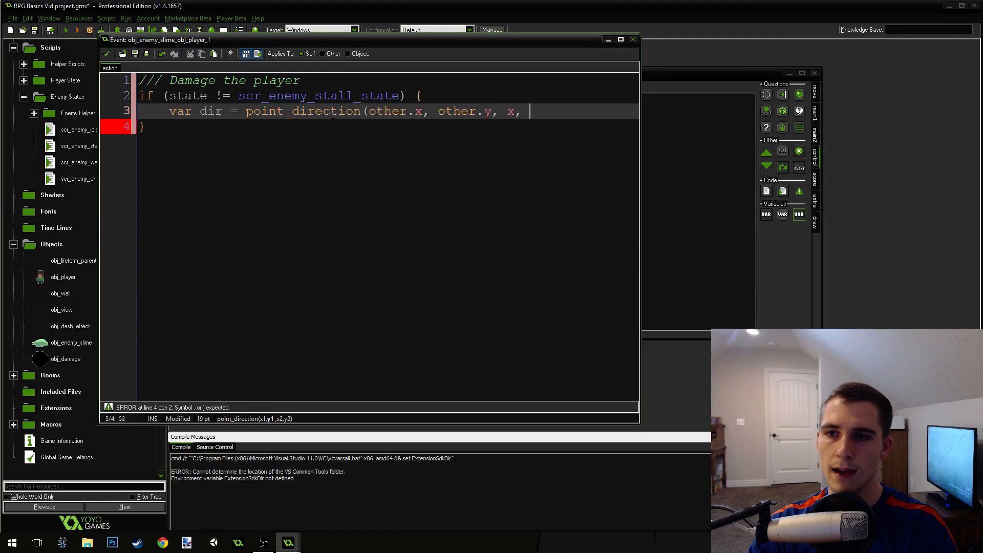
type("y);")
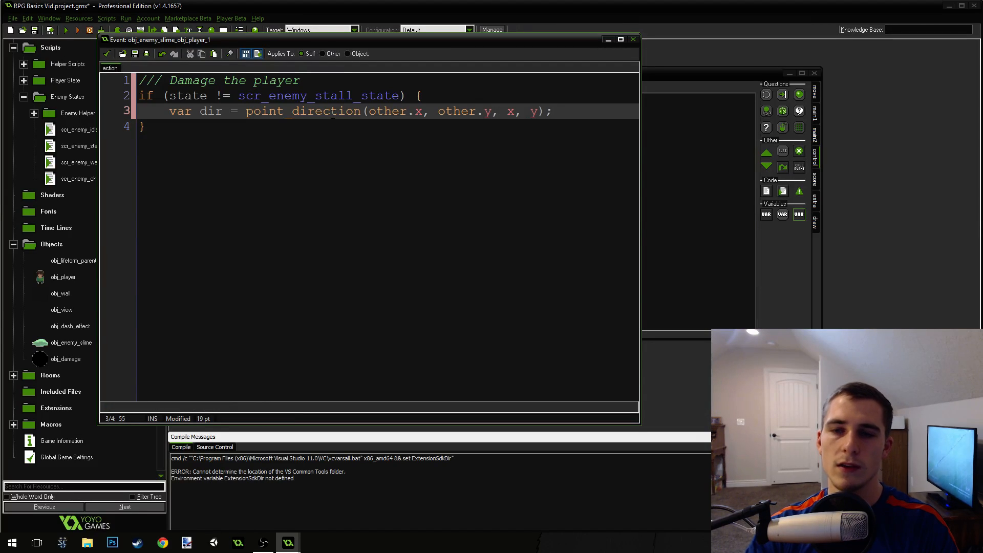
key("Return")
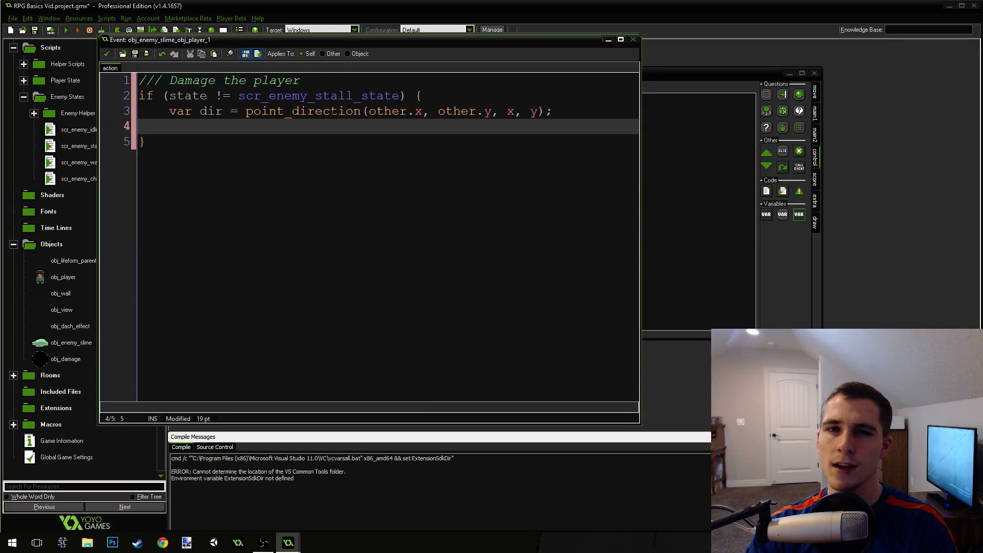
Add var xdir = lengthdir_x(1, dir); and var ydir = lengthdir_y(1, dir);
type("var")
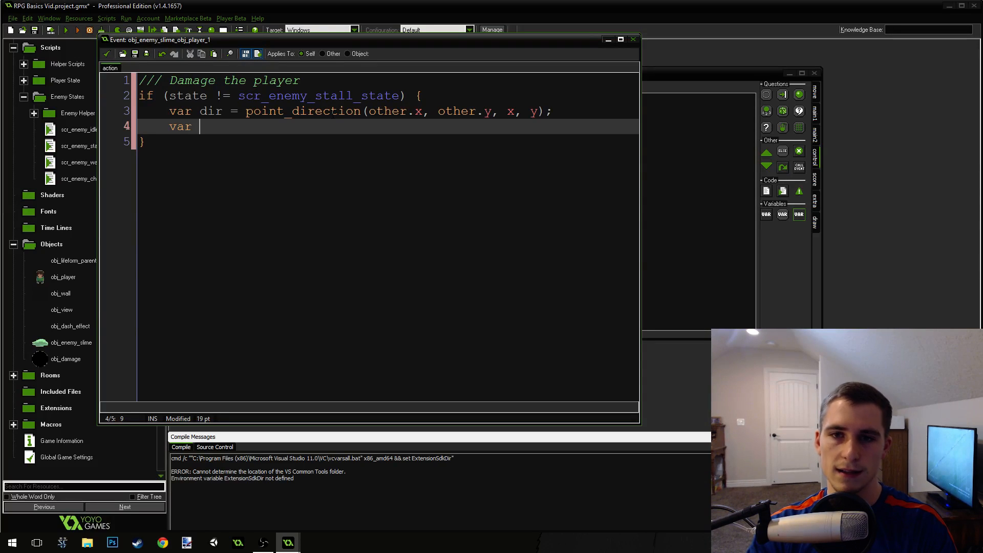
type("xdir =")
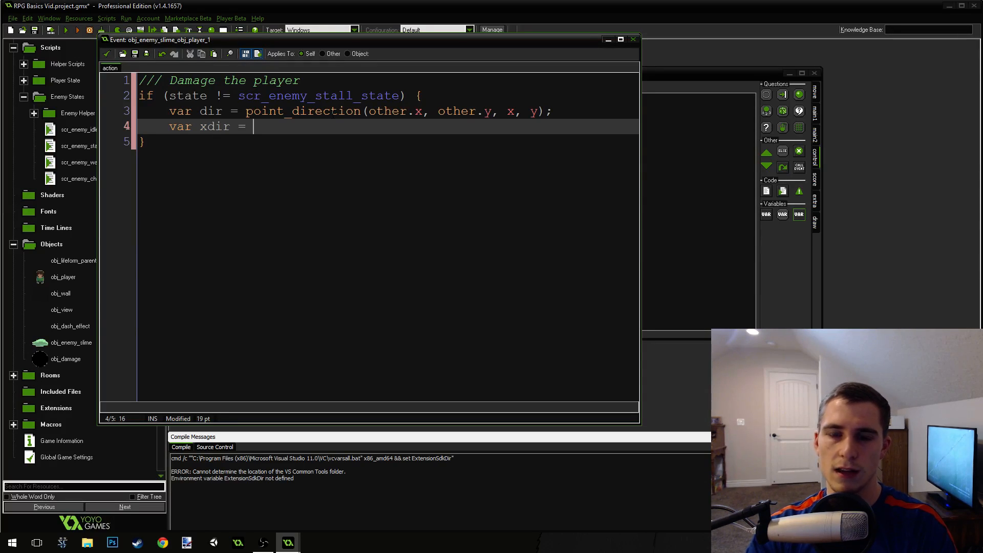
type("lengthdir_x")
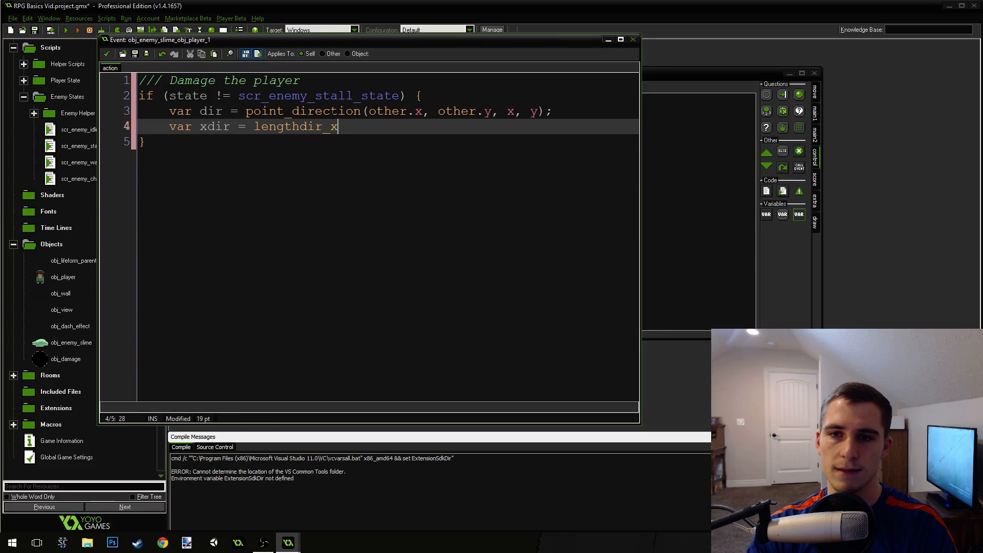
type("(d")
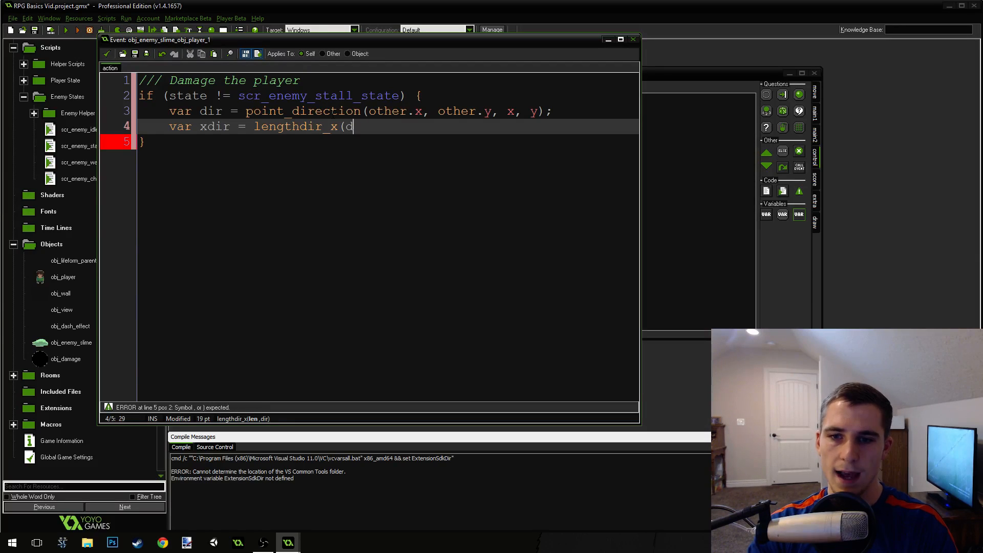
type("1,")
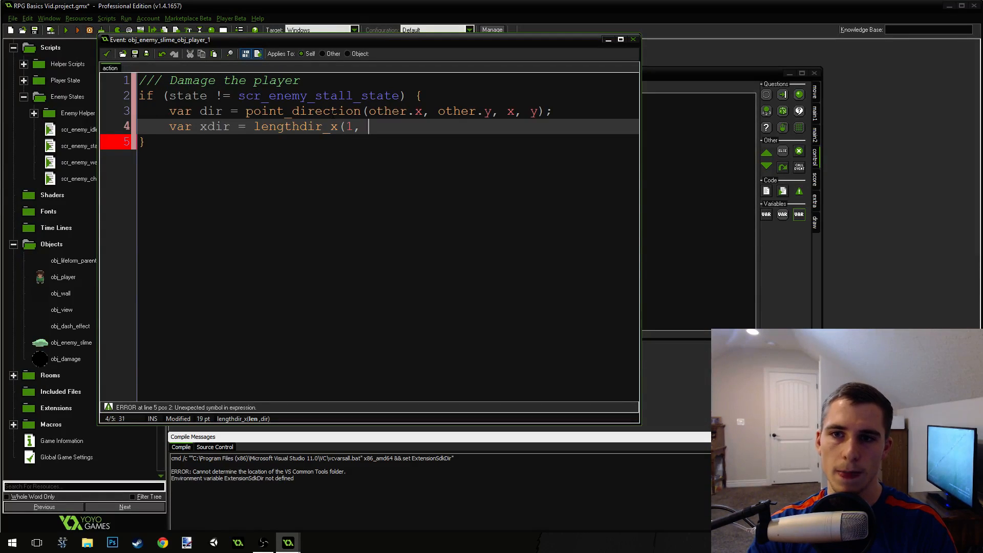
type("dir);")
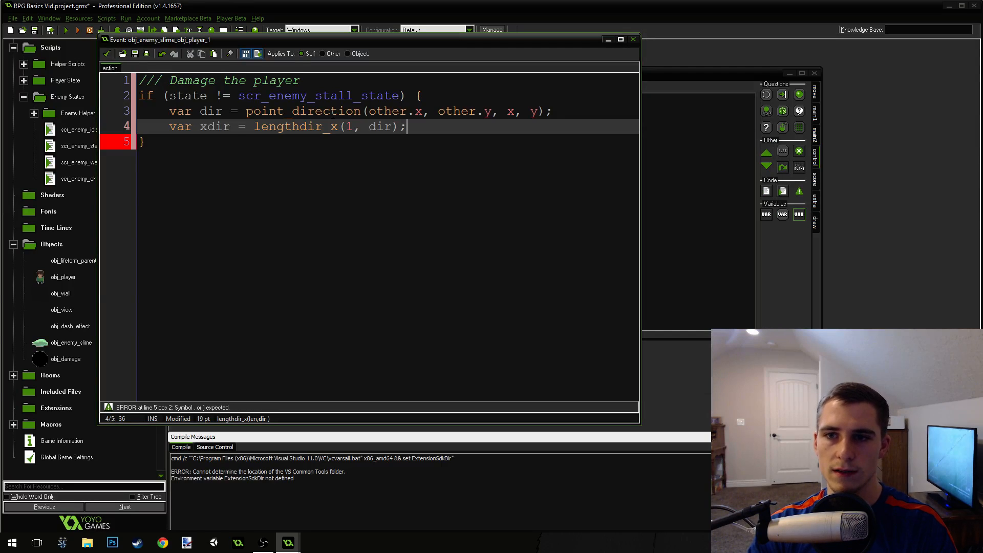
type("var ydi")
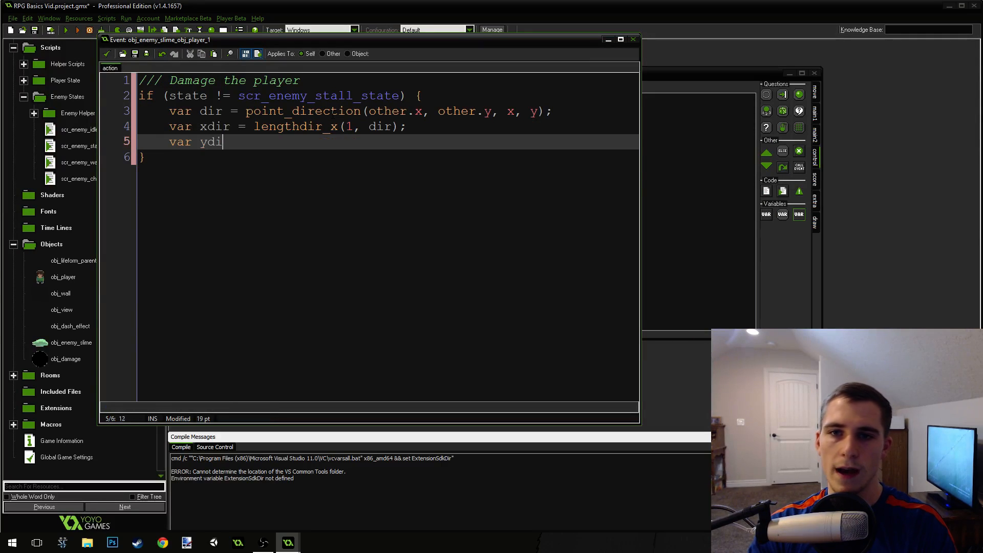
type("= lengthdir_y(")
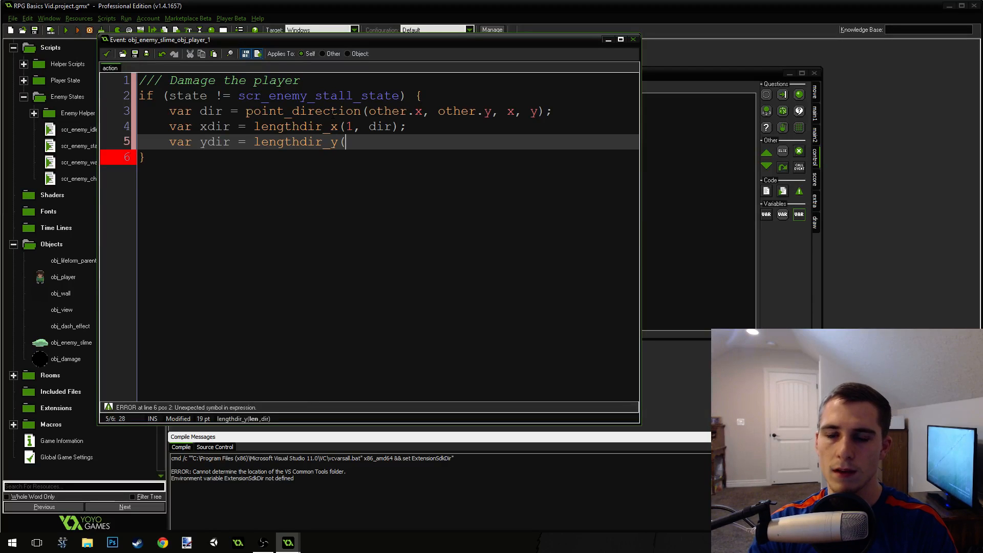
type("1")
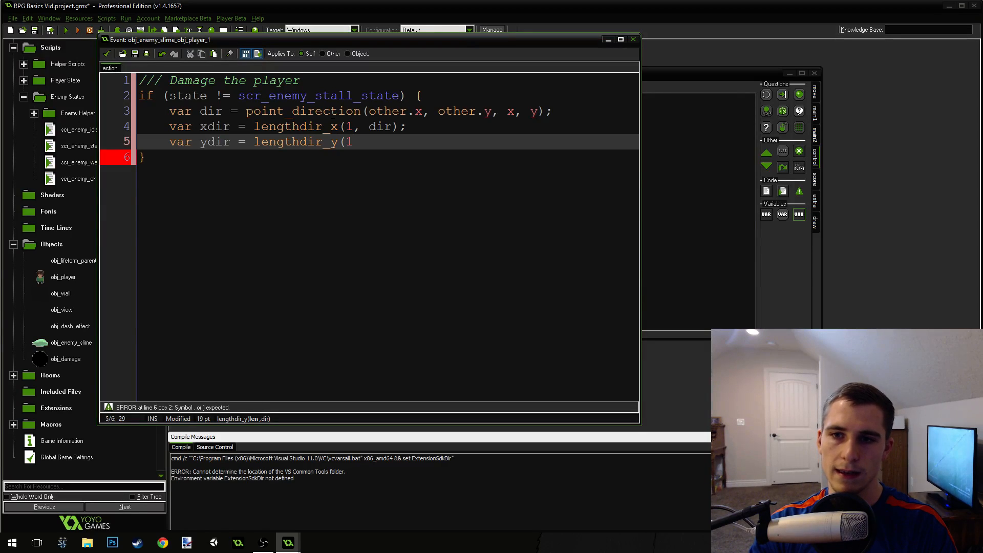
type(", dir);")
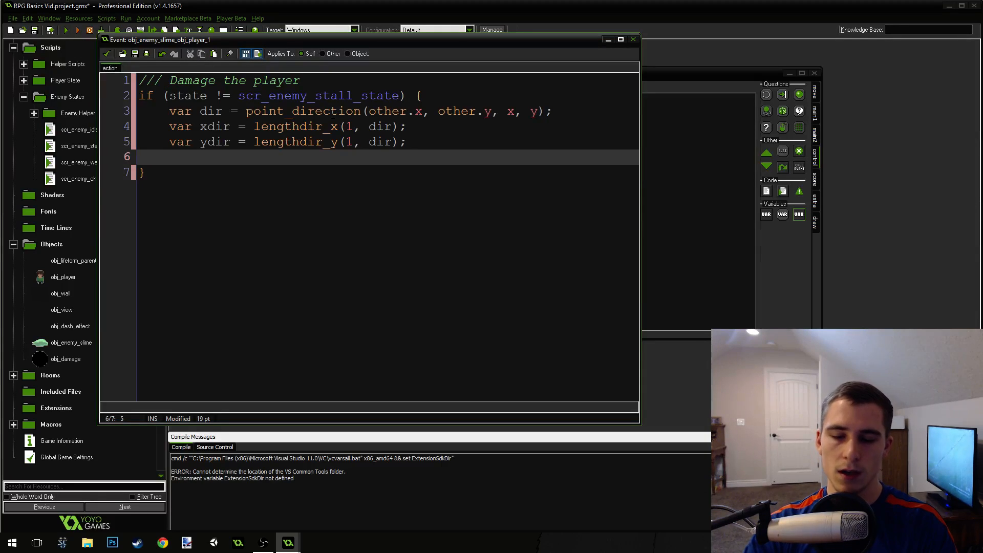
Add var damage = instance_create(other.x+xdir, other.y+ydir, obj_damage);
type("var damag")
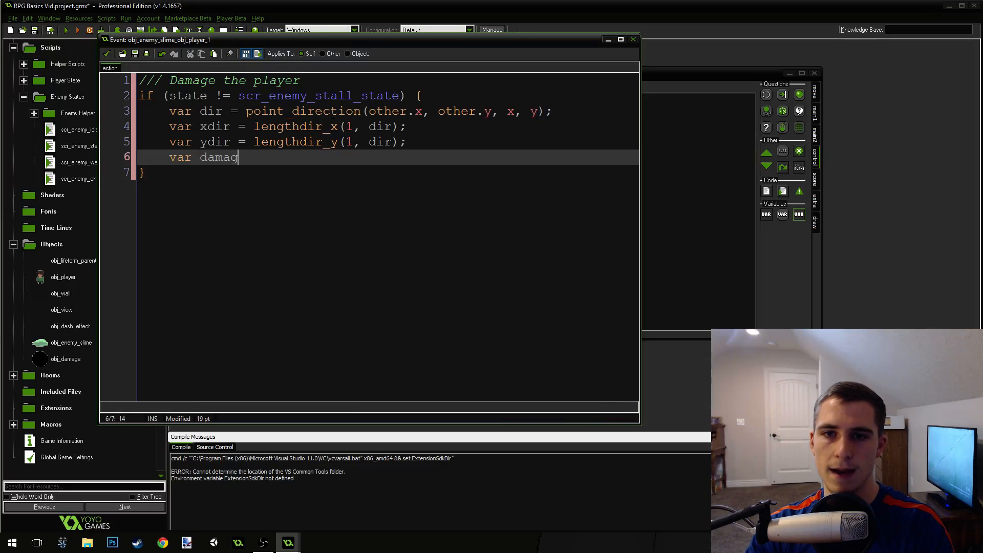
type("e = instance_create(")
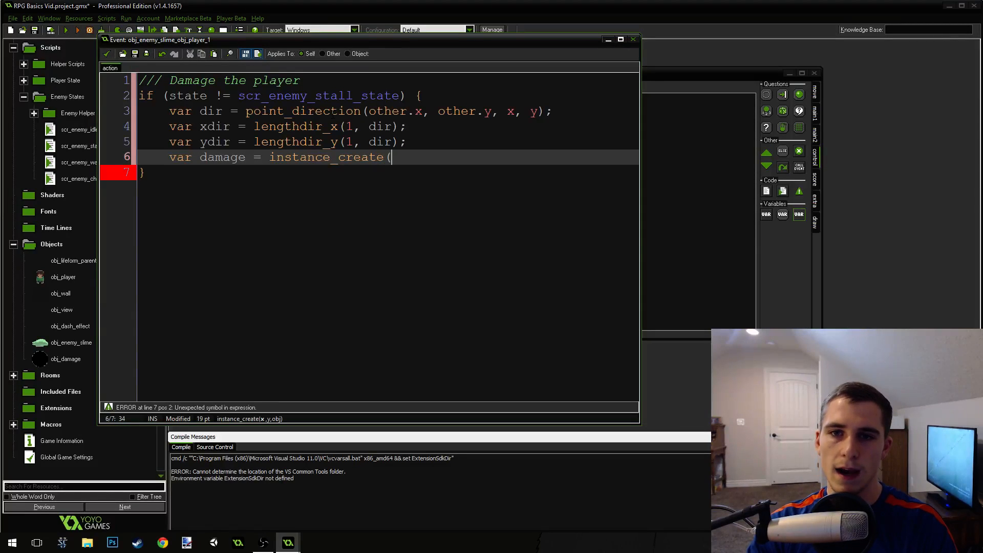
type("other.")
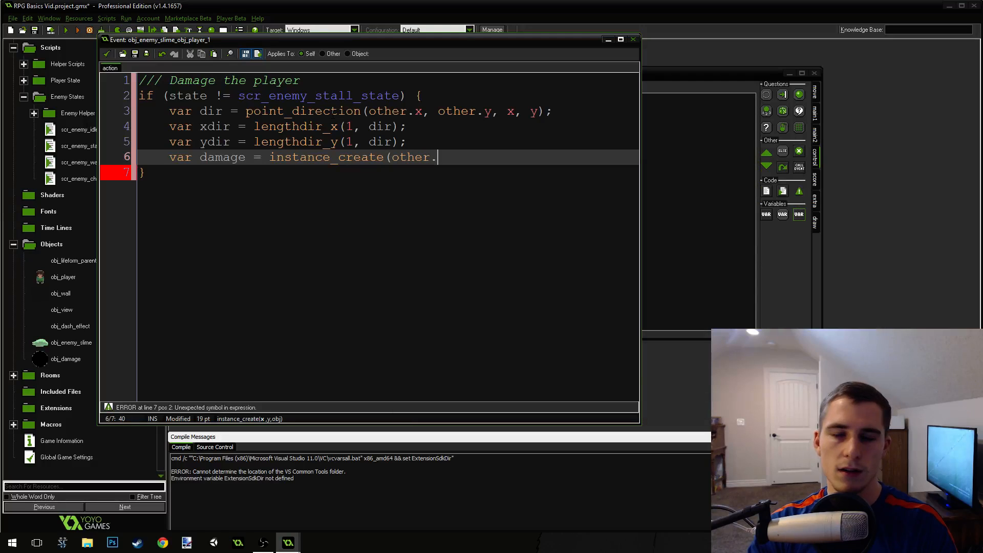
type("x+")
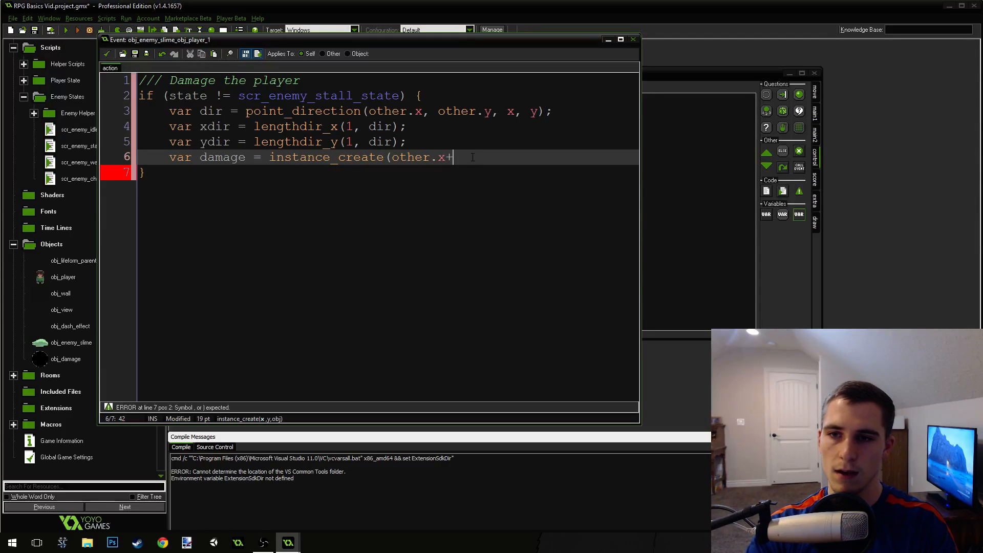
type("xdir")
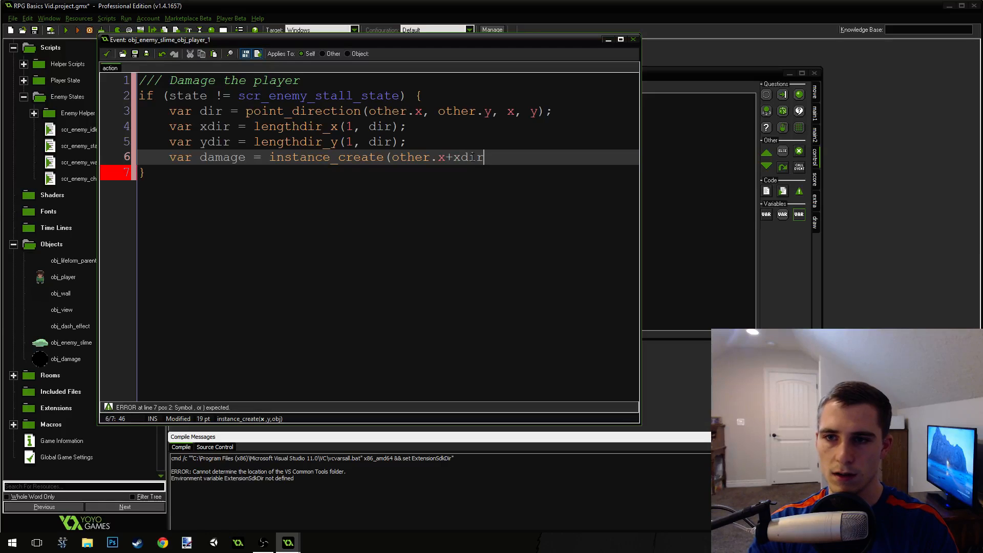
type(", other.y")
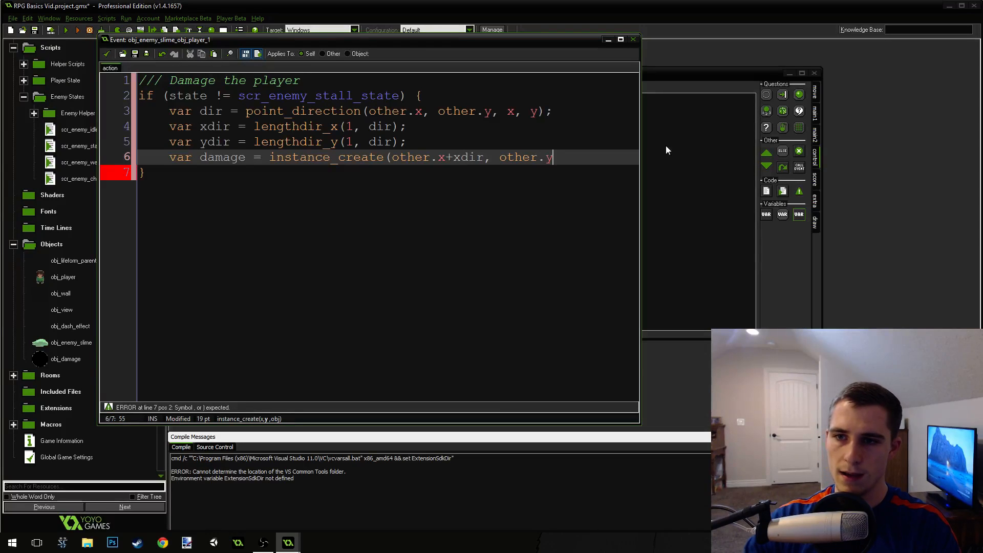
left_click(621, 39)
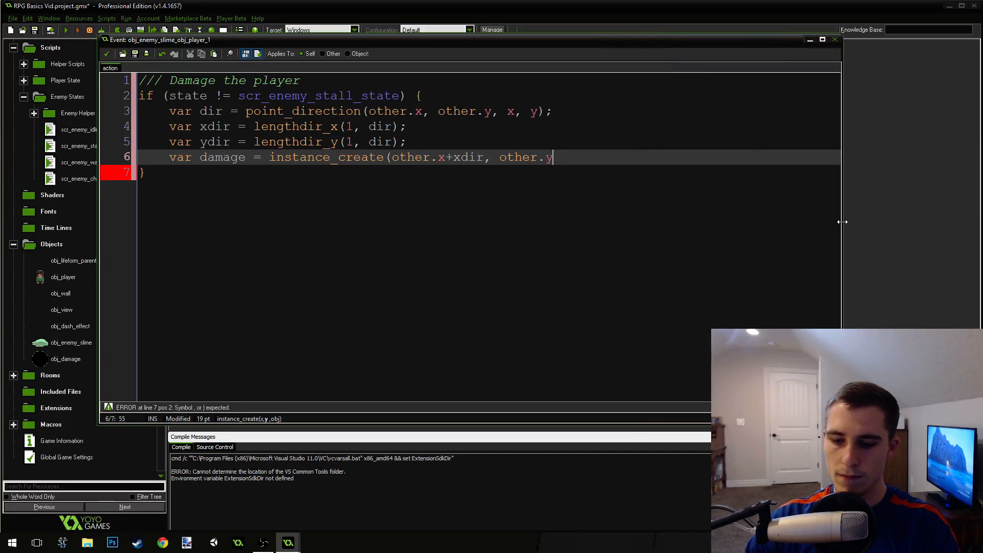
type("+ydir, ob")
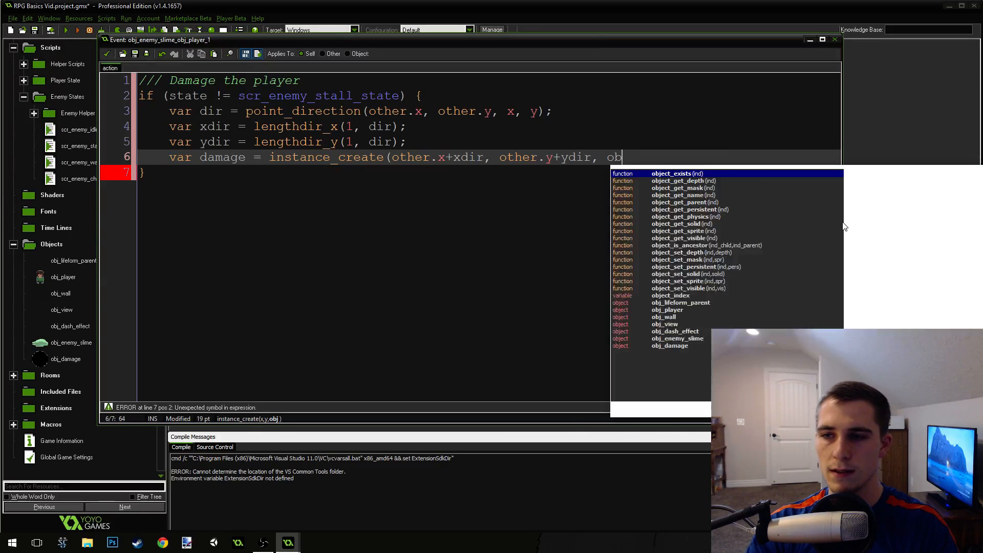
type("j_damage);")
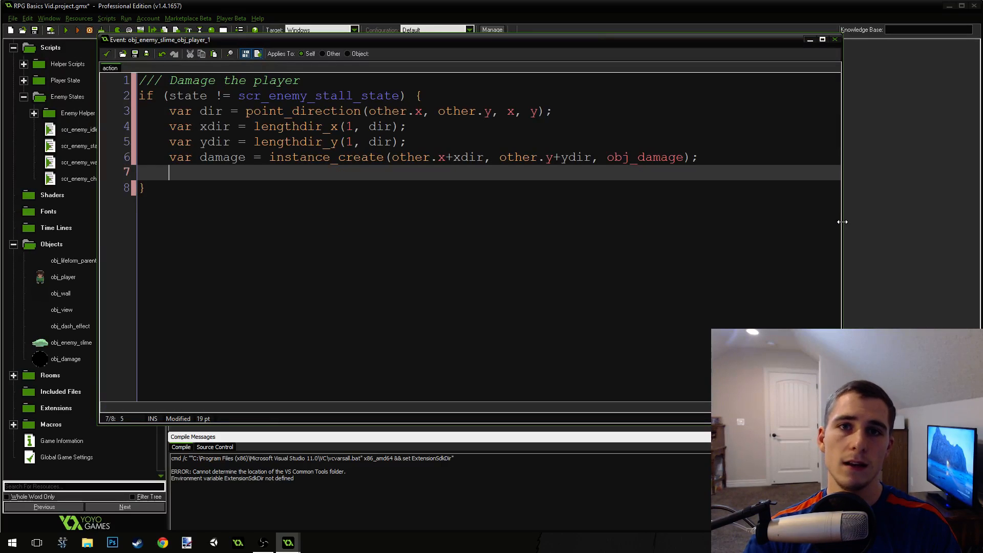
Add the line damage.creator = id; and start a new line
type("damag")
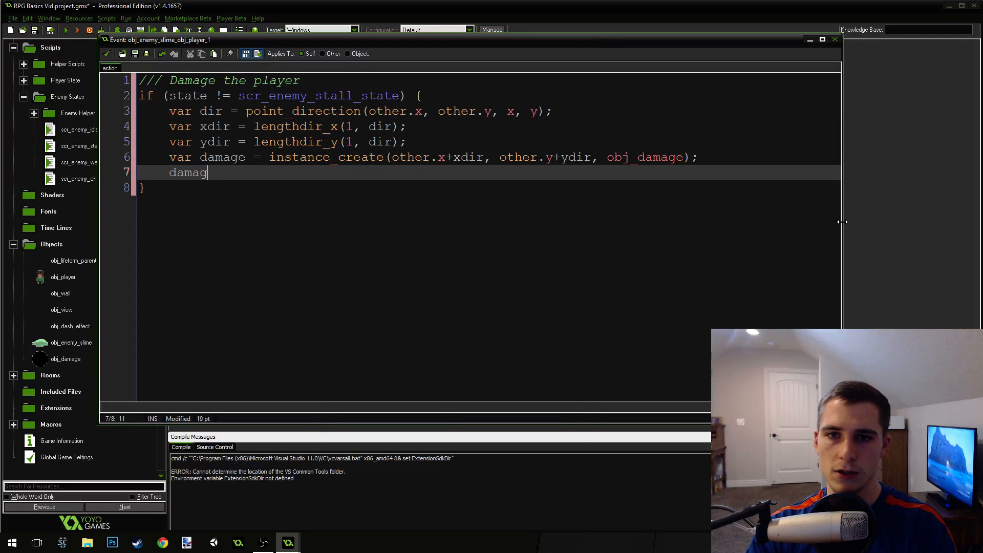
type("e.creator")
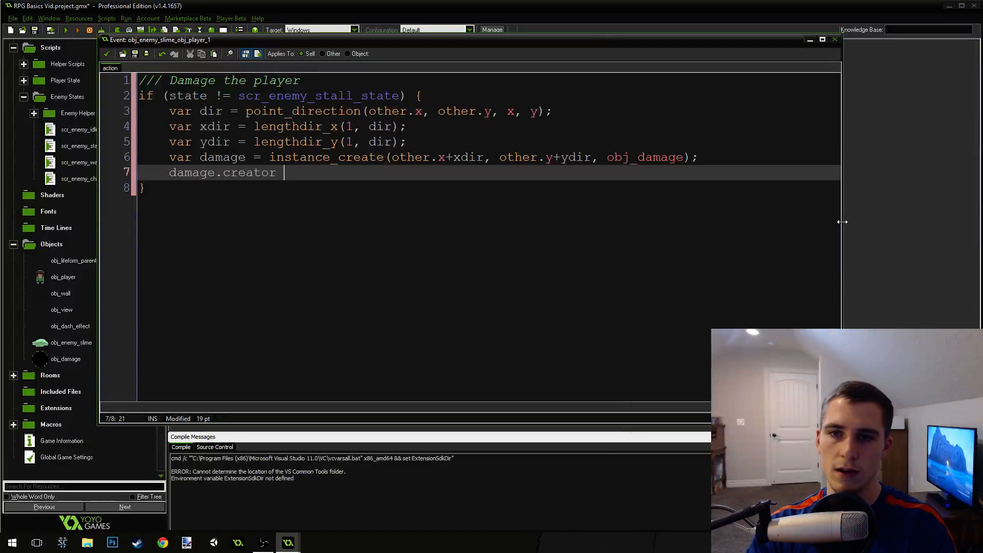
type("= id;")
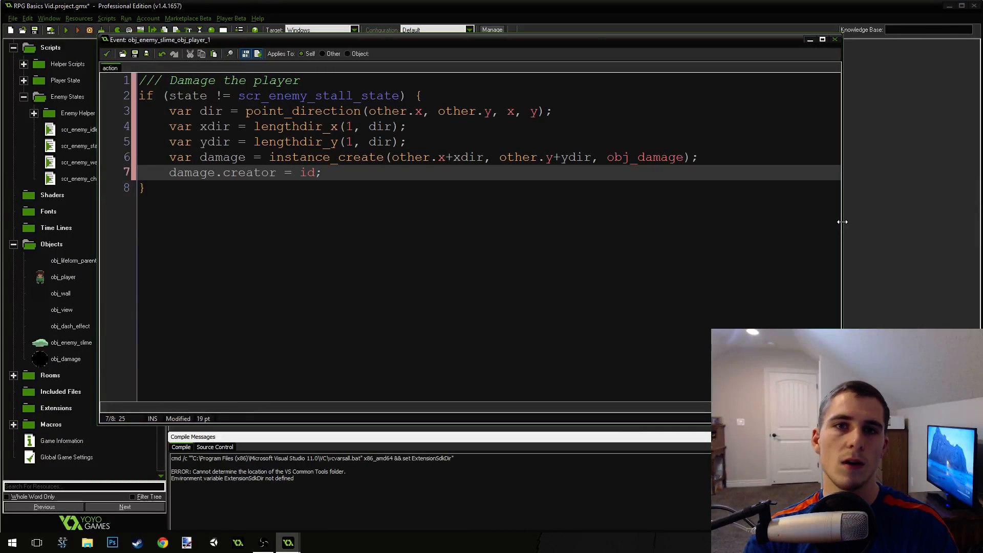
key("Return")
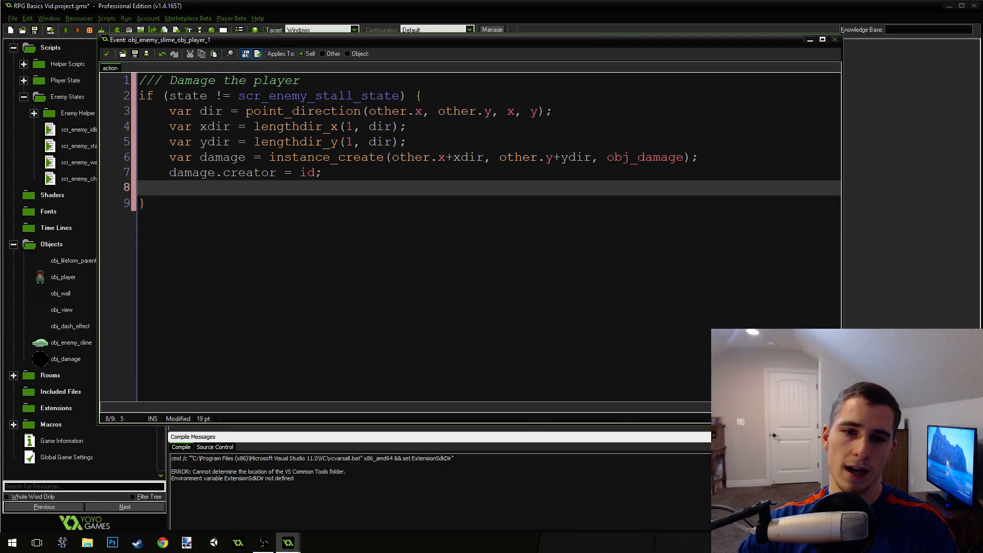
Inspect obj_damage's properties and close them
double_click(66, 359)
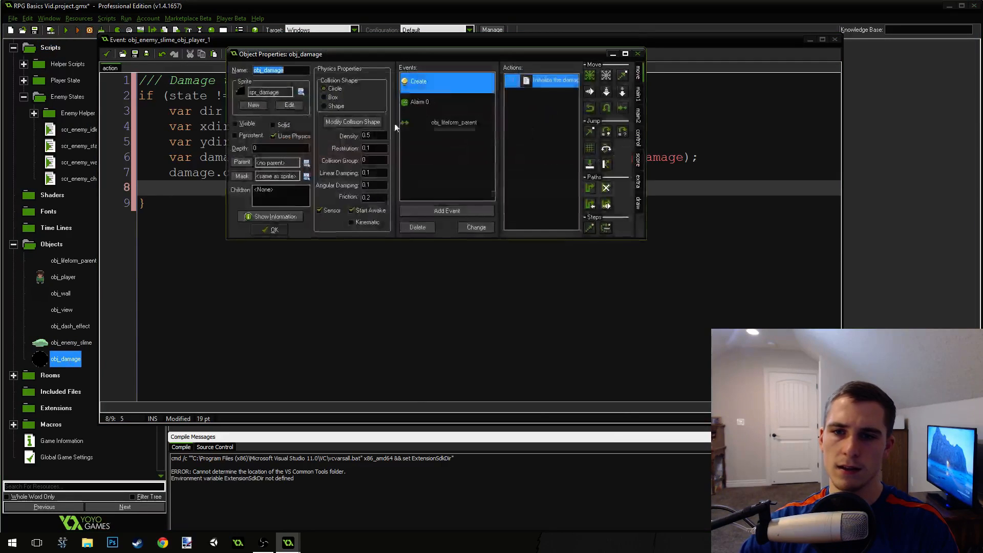
double_click(555, 80)
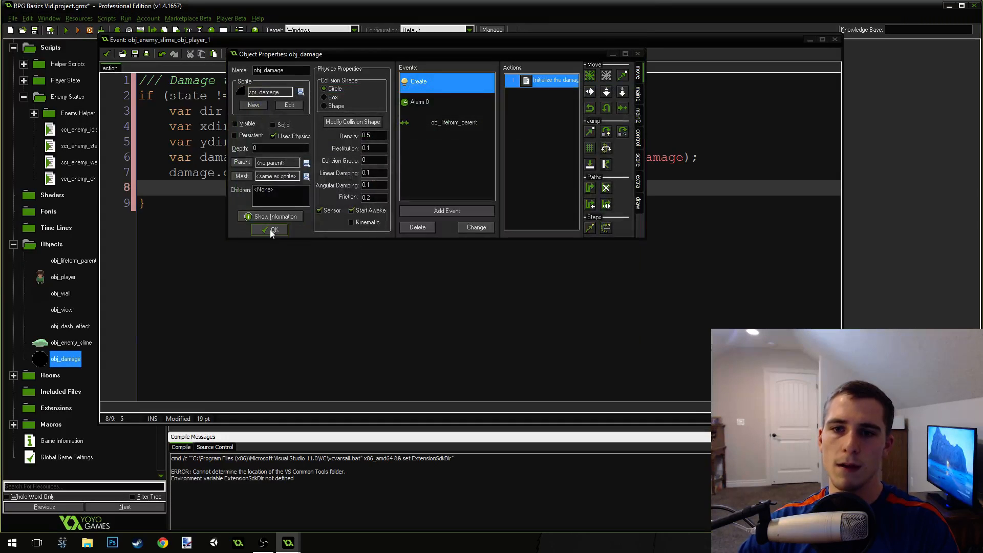
left_click(269, 230)
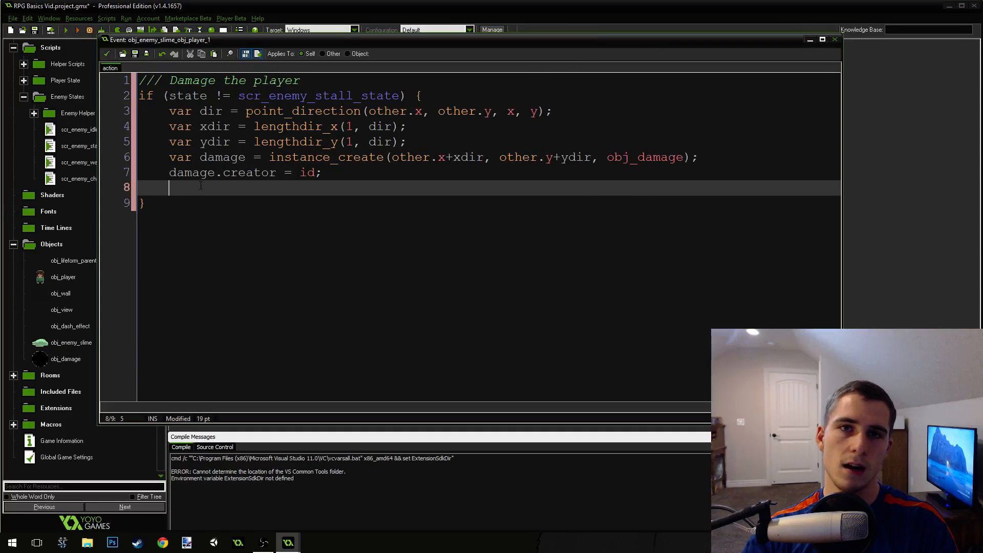
Add damage.knockback = 5;, state = scr_enemy_stall_state; and alarm[1] = room_speed;, then save the code
type("damage")
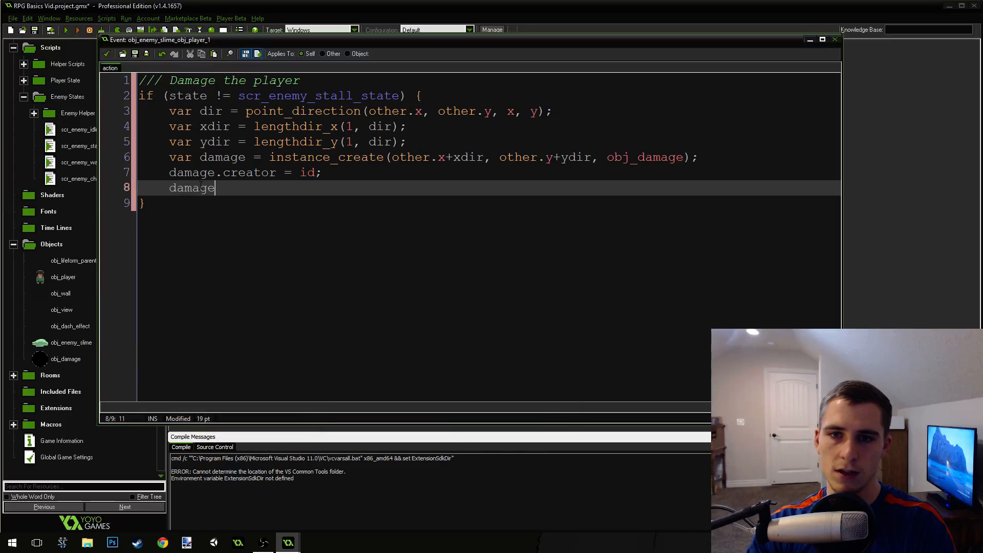
type(".knockback =")
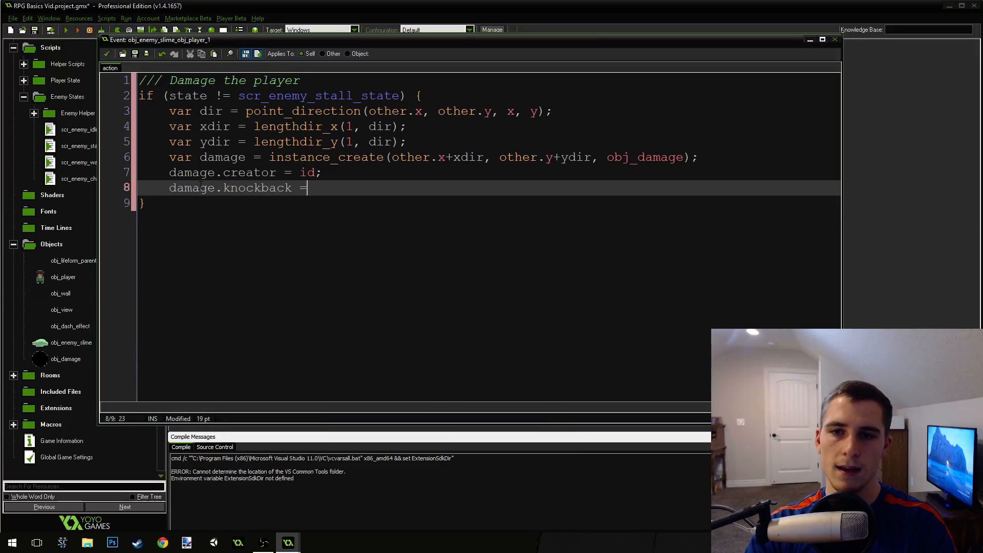
type("5;")
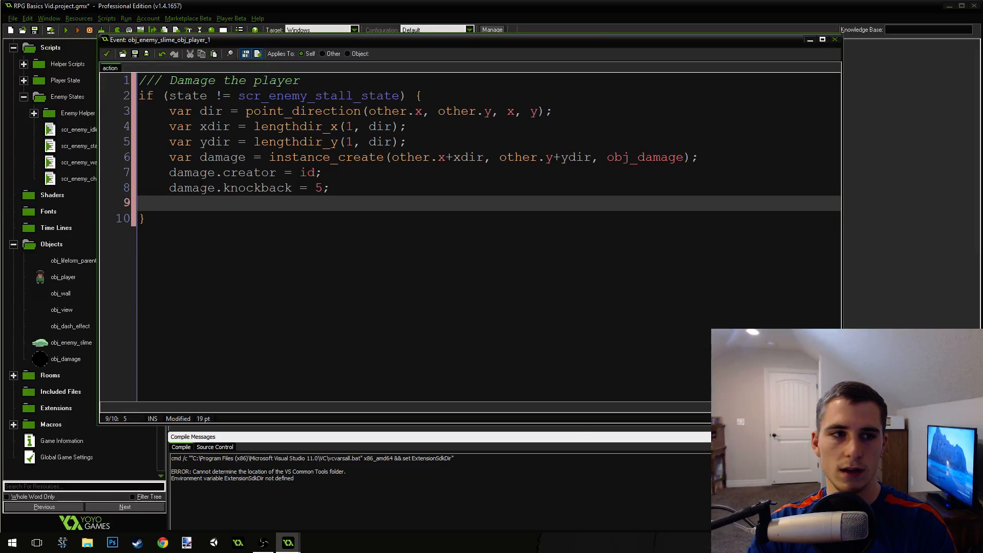
type("state =")
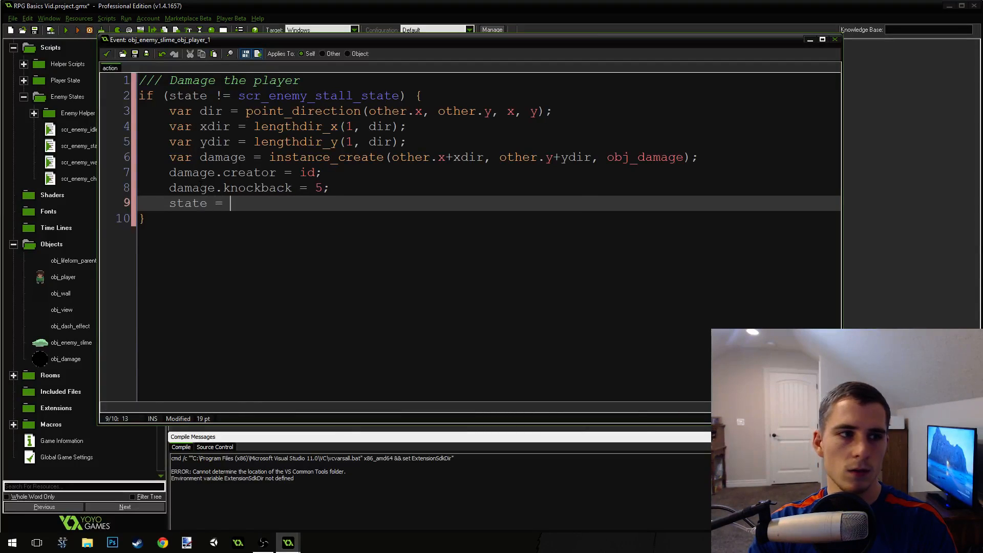
type("scr ene")
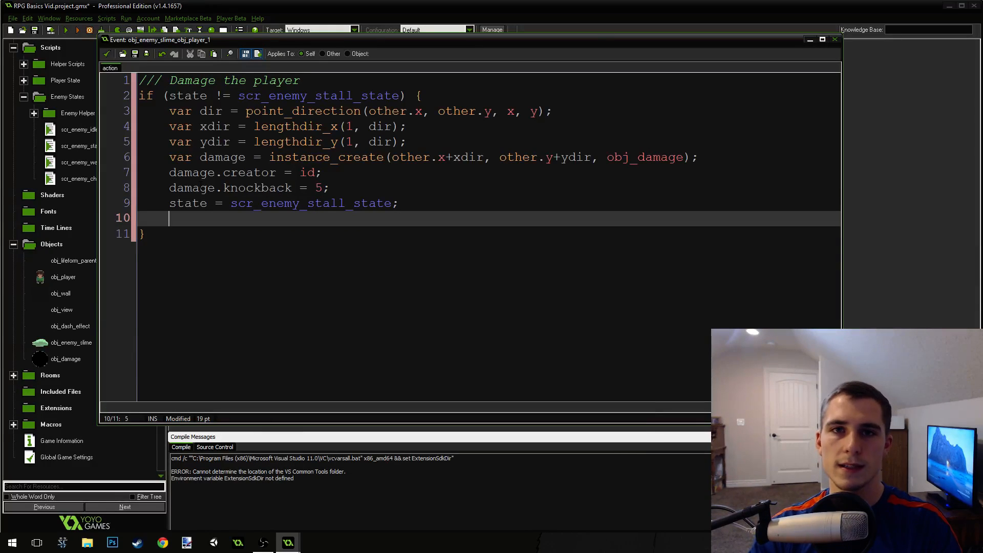
type("al")
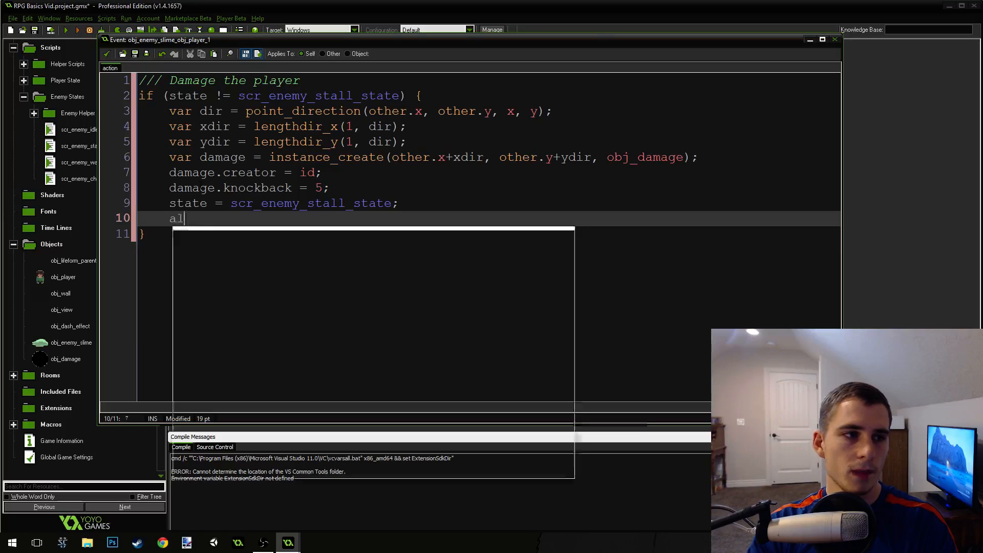
type("arm[1] =")
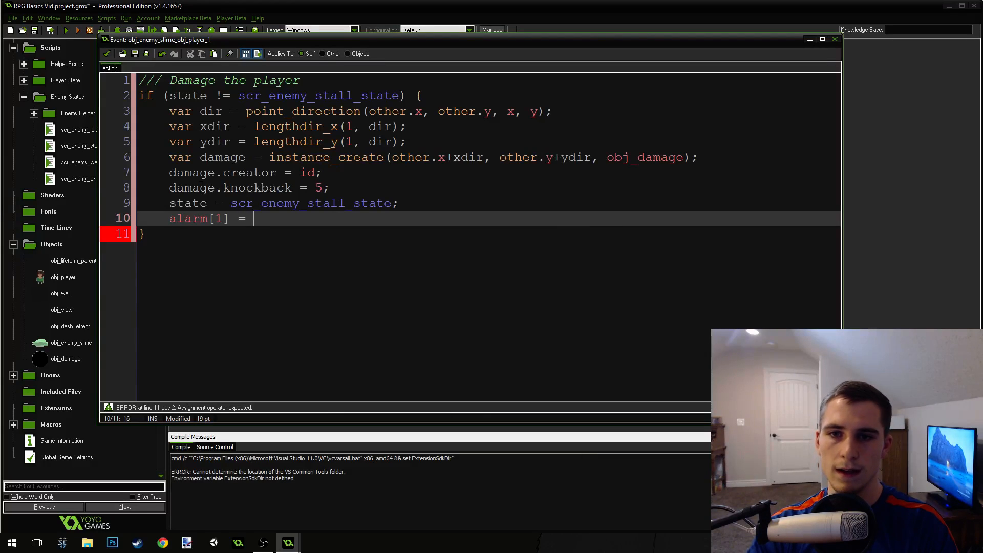
type("room_speed;")
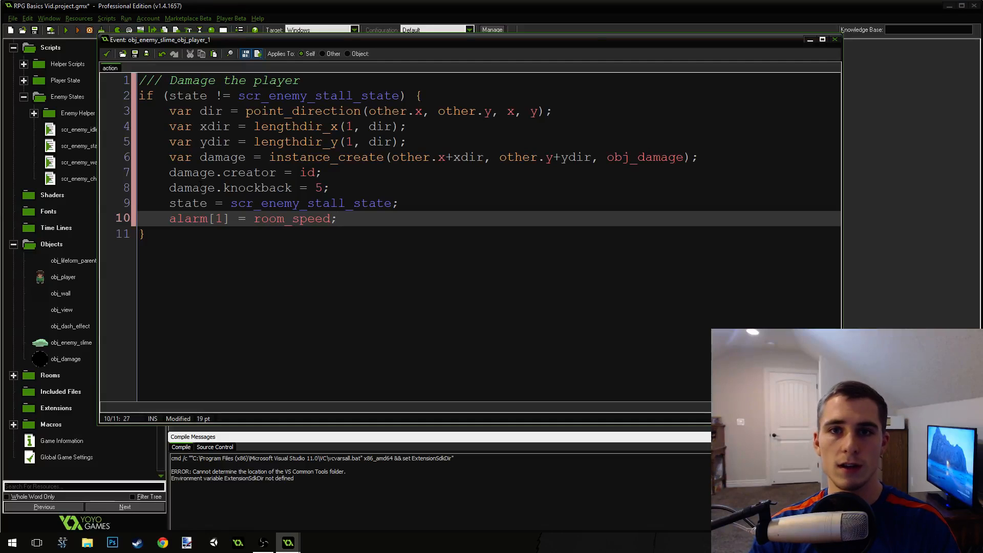
double_click(291, 218)
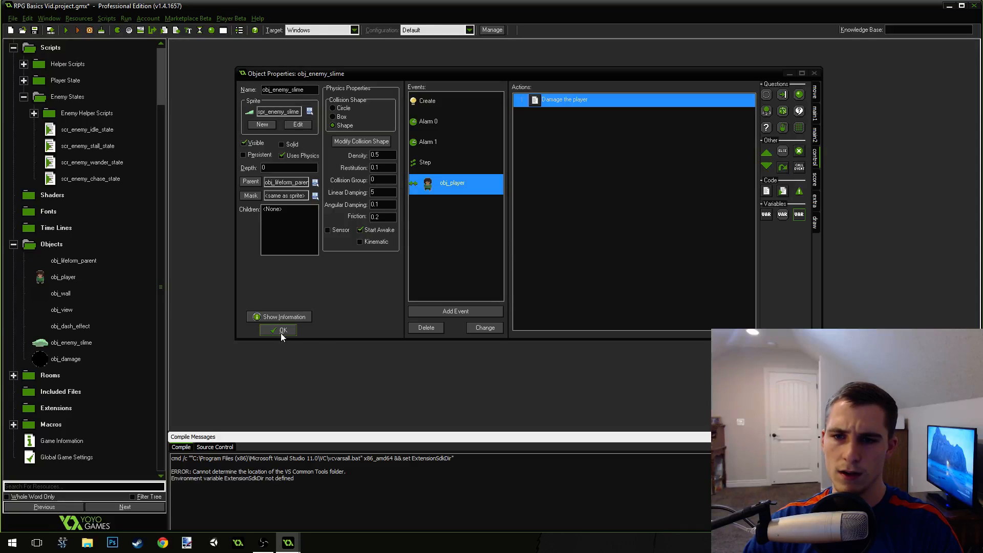
Close obj_enemy_slime's properties, run the game to test, then save the project
left_click(277, 331)
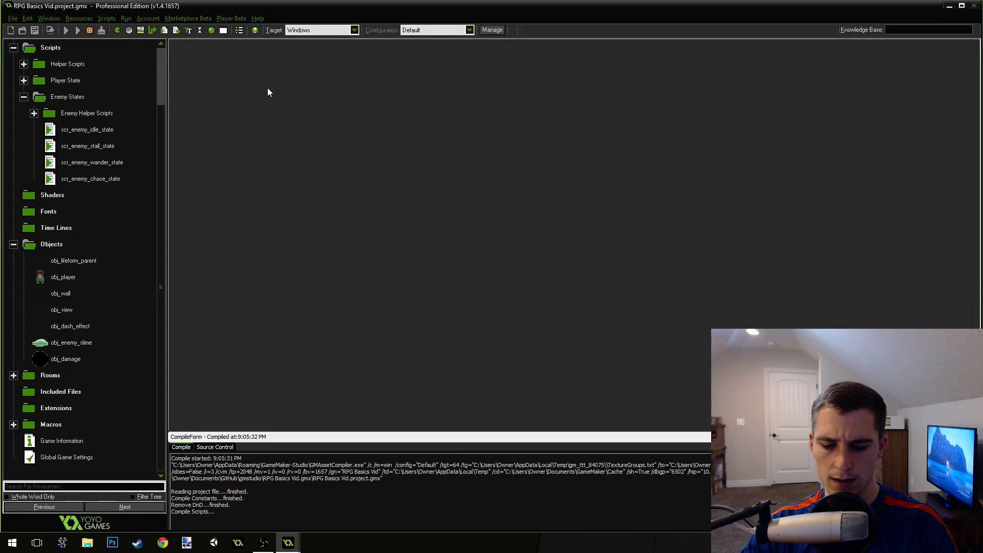
left_click(78, 31)
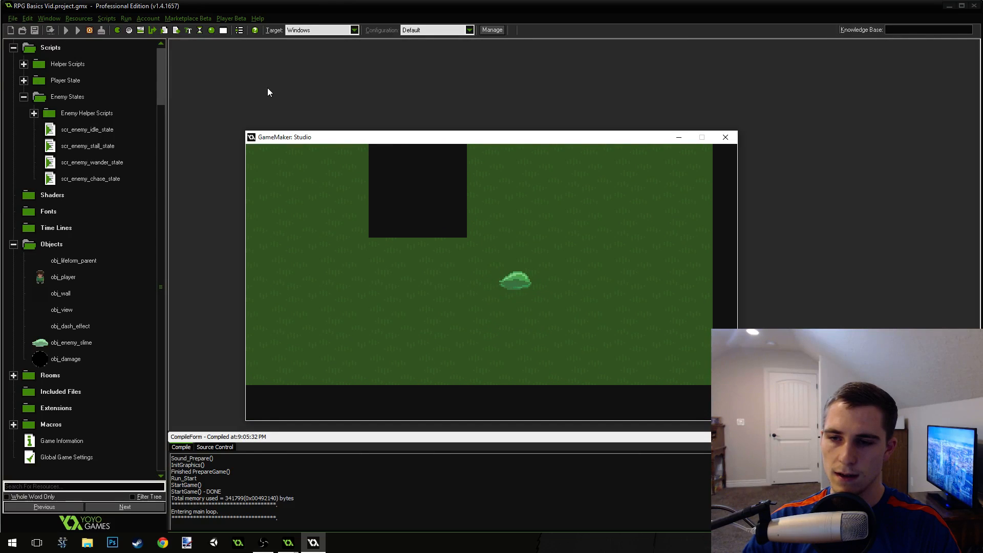
mouse_move(765, 181)
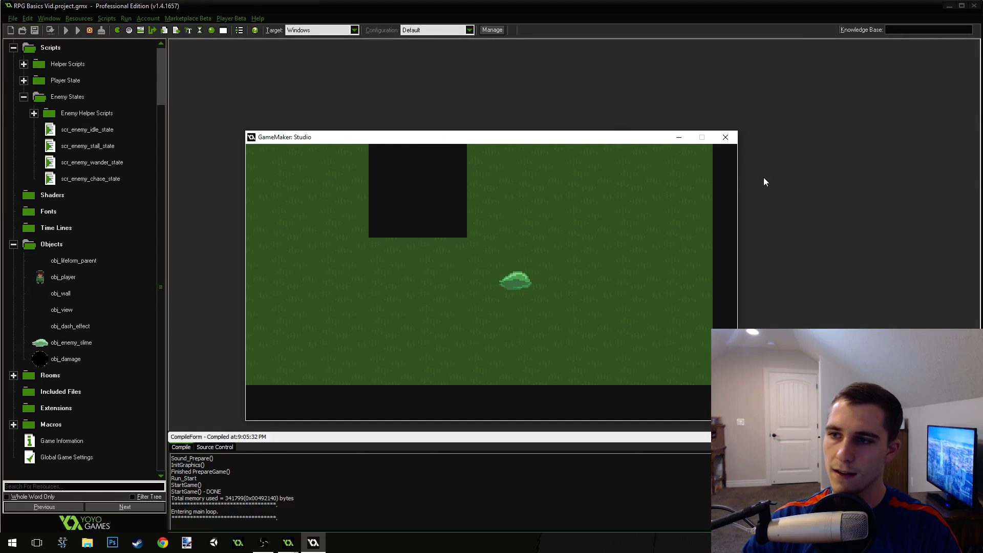
left_click(34, 30)
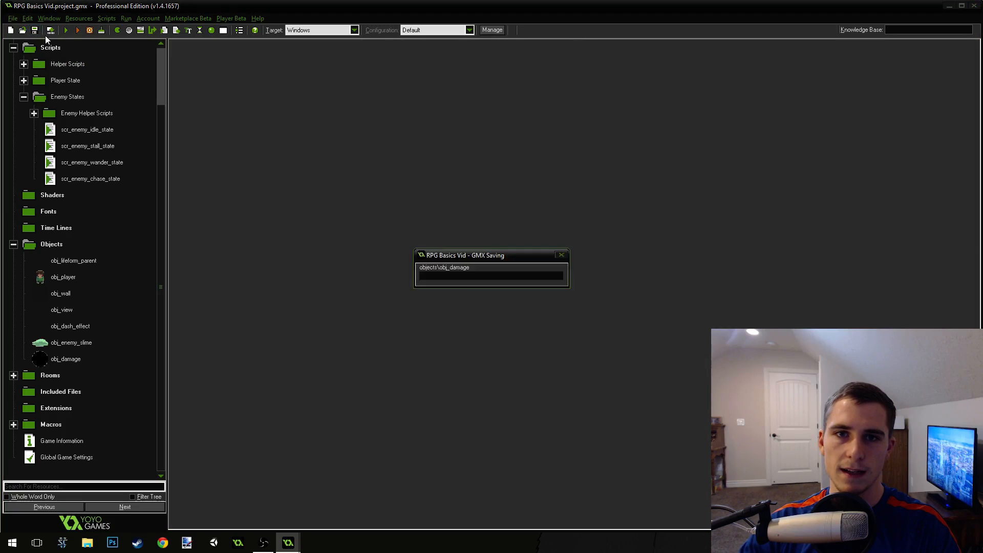
Run a second test of the game, watch the player in the room, then close it
left_click(78, 30)
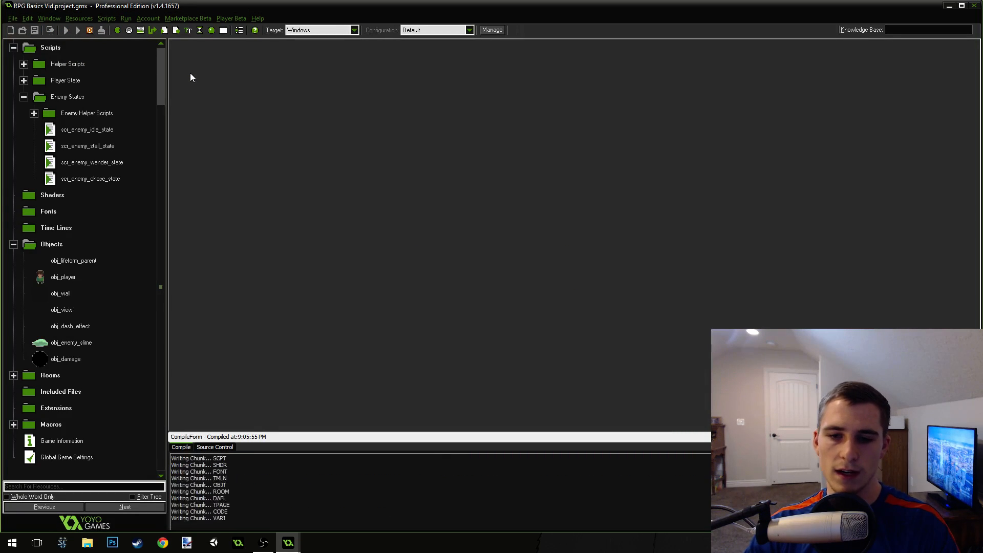
left_click(78, 30)
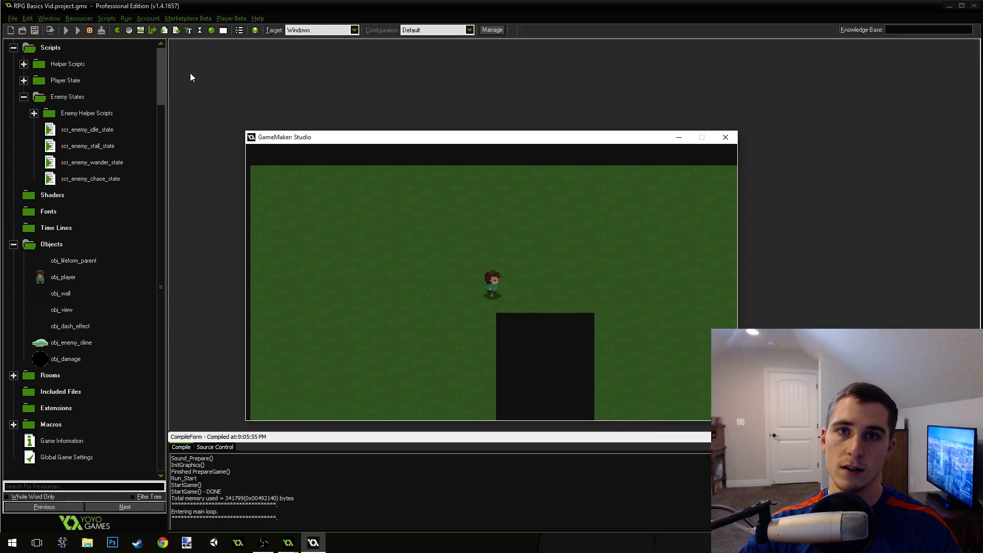
mouse_move(726, 137)
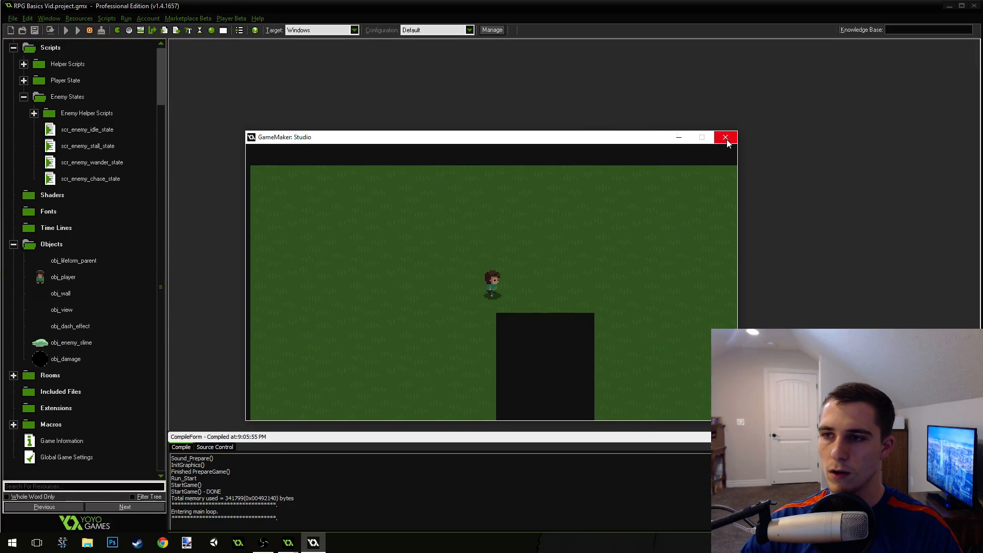
left_click(726, 137)
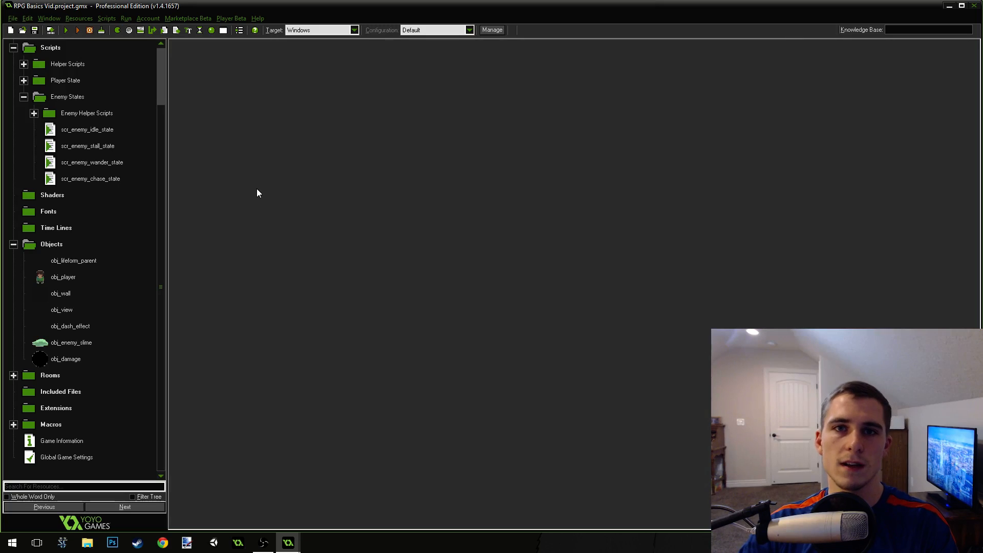
mouse_move(322, 166)
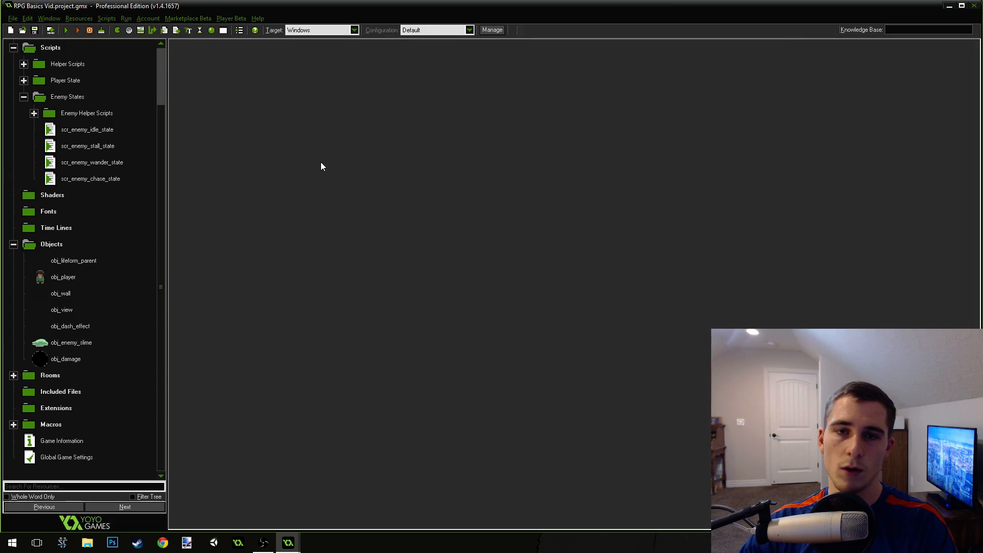
mouse_move(326, 165)
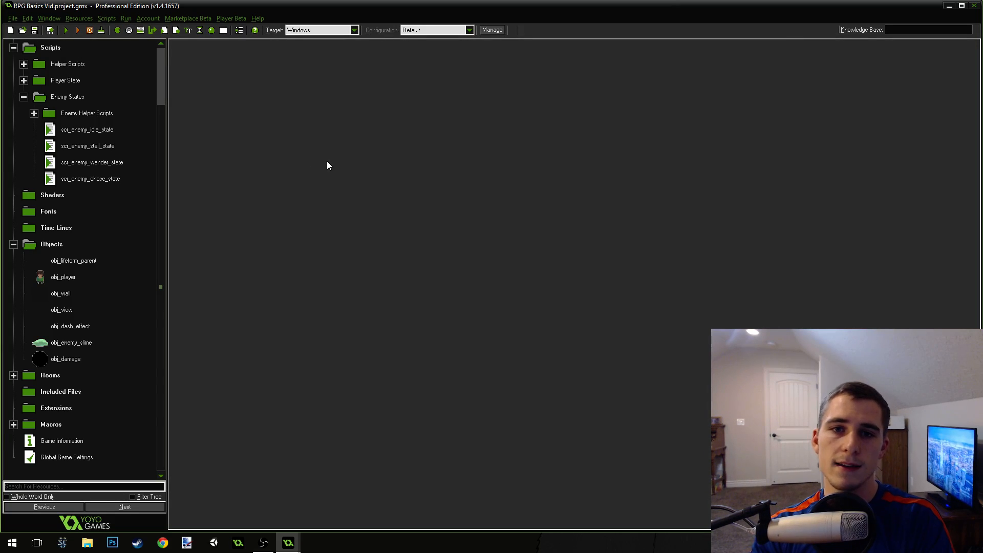